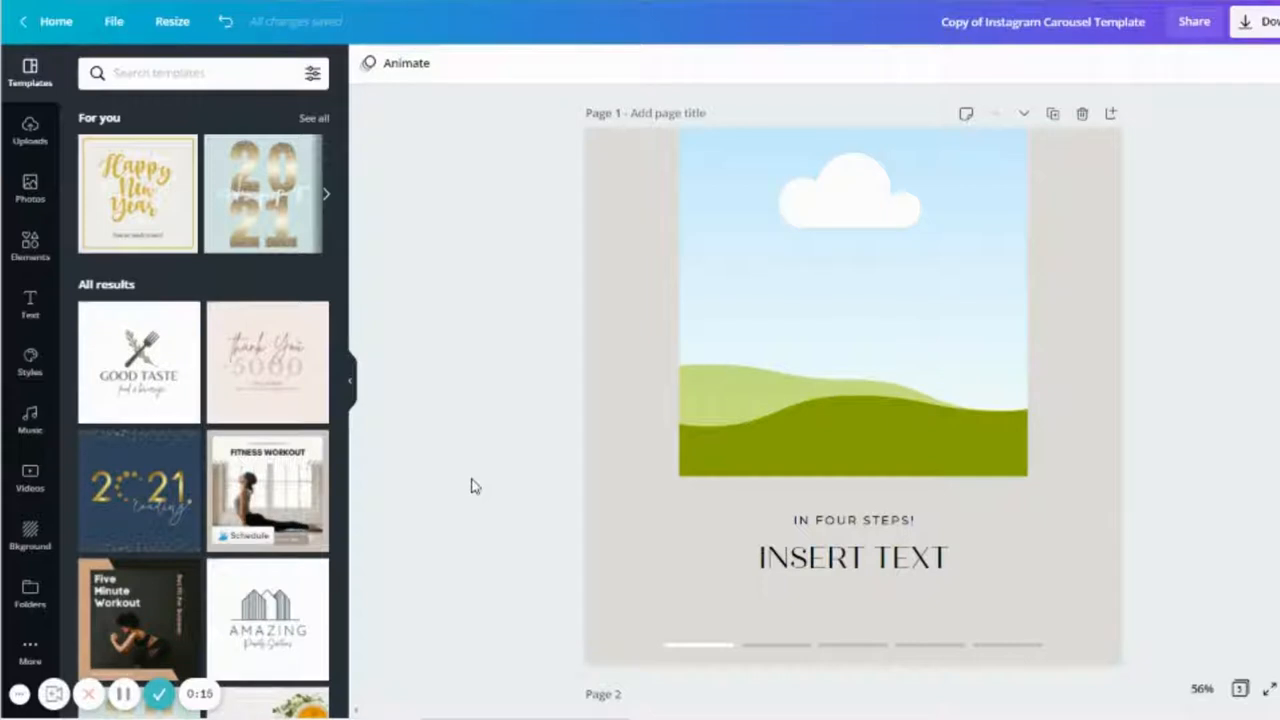
Step: Scroll down to slides 4 and 5 and select slide 4's landscape picture
{"action": "scroll", "scroll_direction": "down", "scroll_amount": 3}
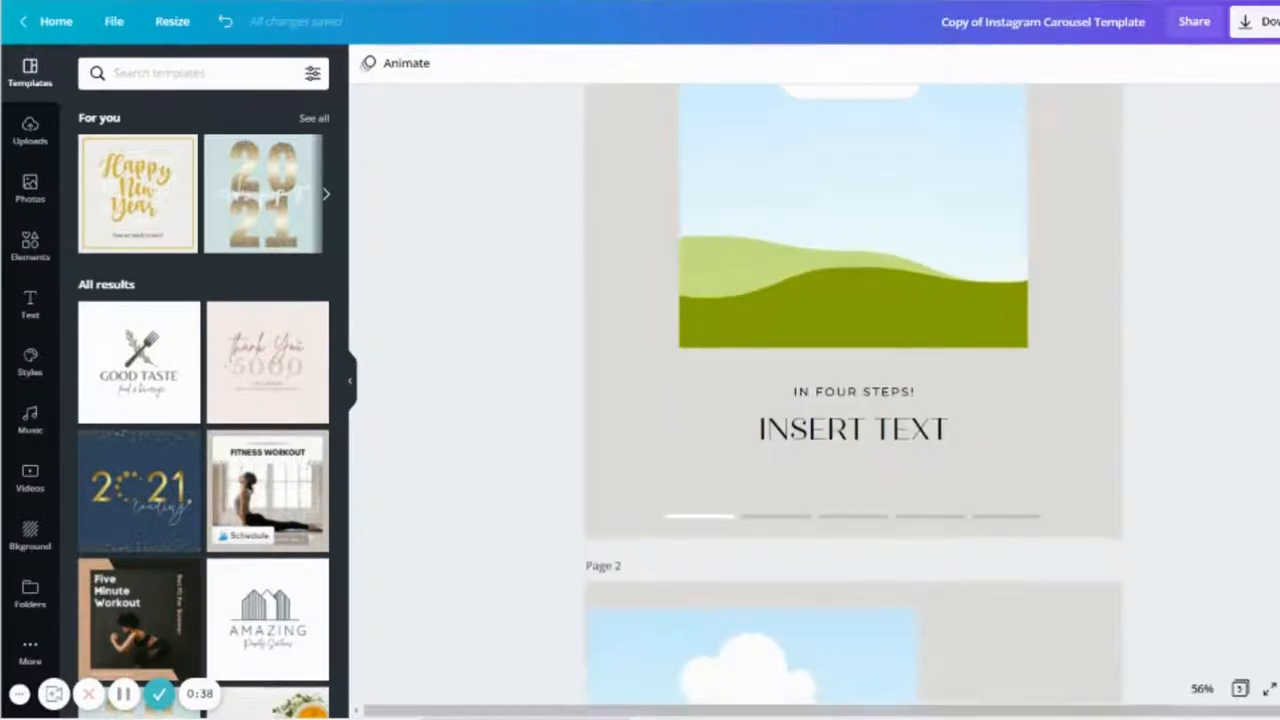
{"action": "scroll", "scroll_direction": "down", "scroll_amount": 3}
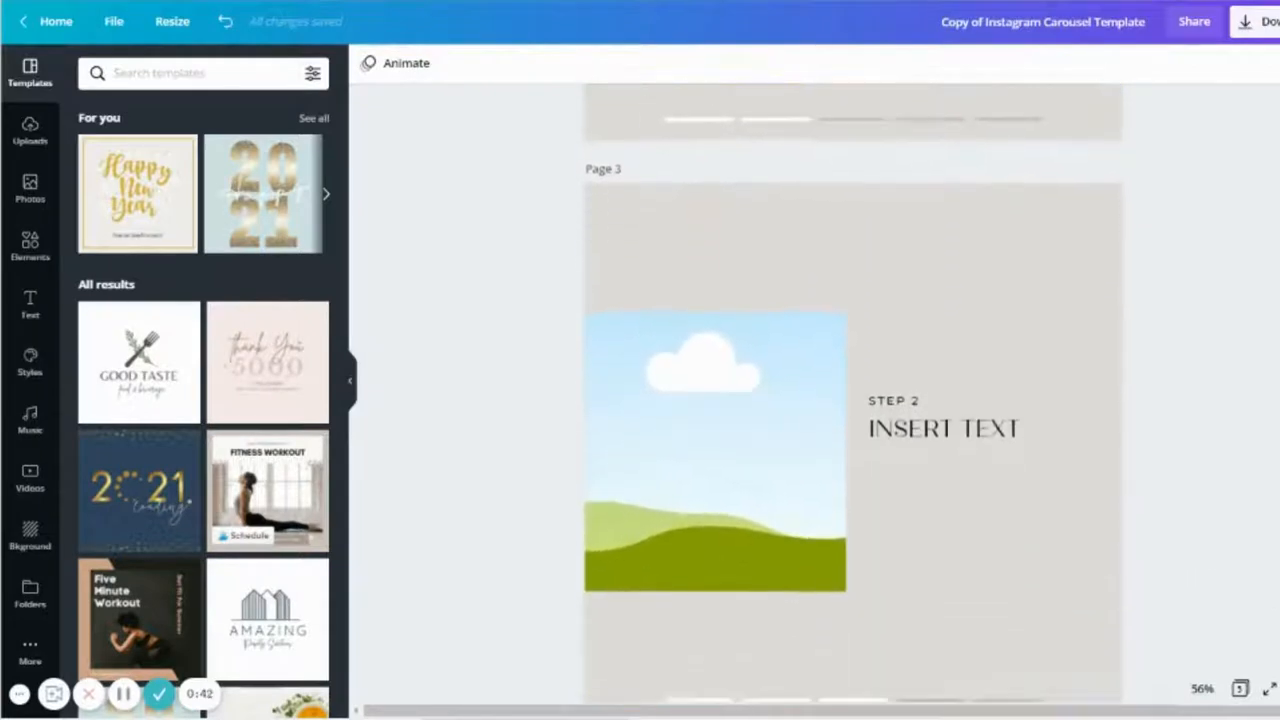
{"action": "scroll", "scroll_direction": "down", "scroll_amount": 3}
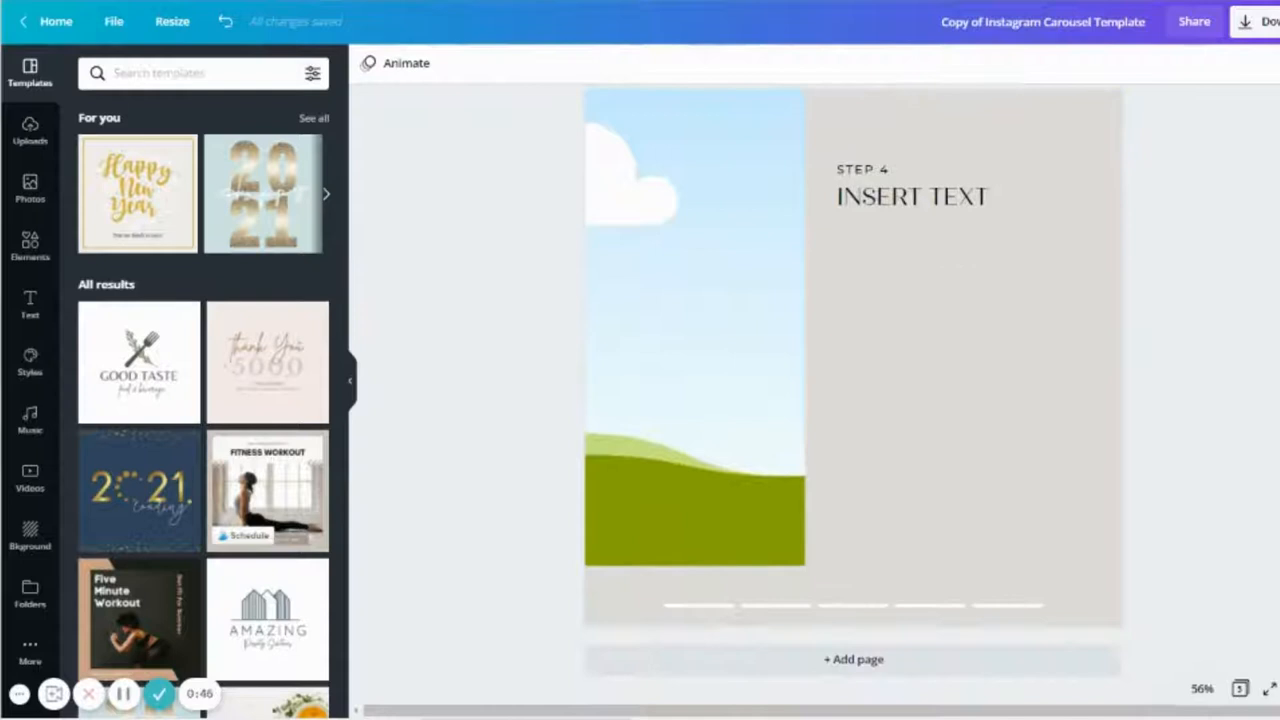
{"action": "scroll", "scroll_direction": "down", "scroll_amount": 3}
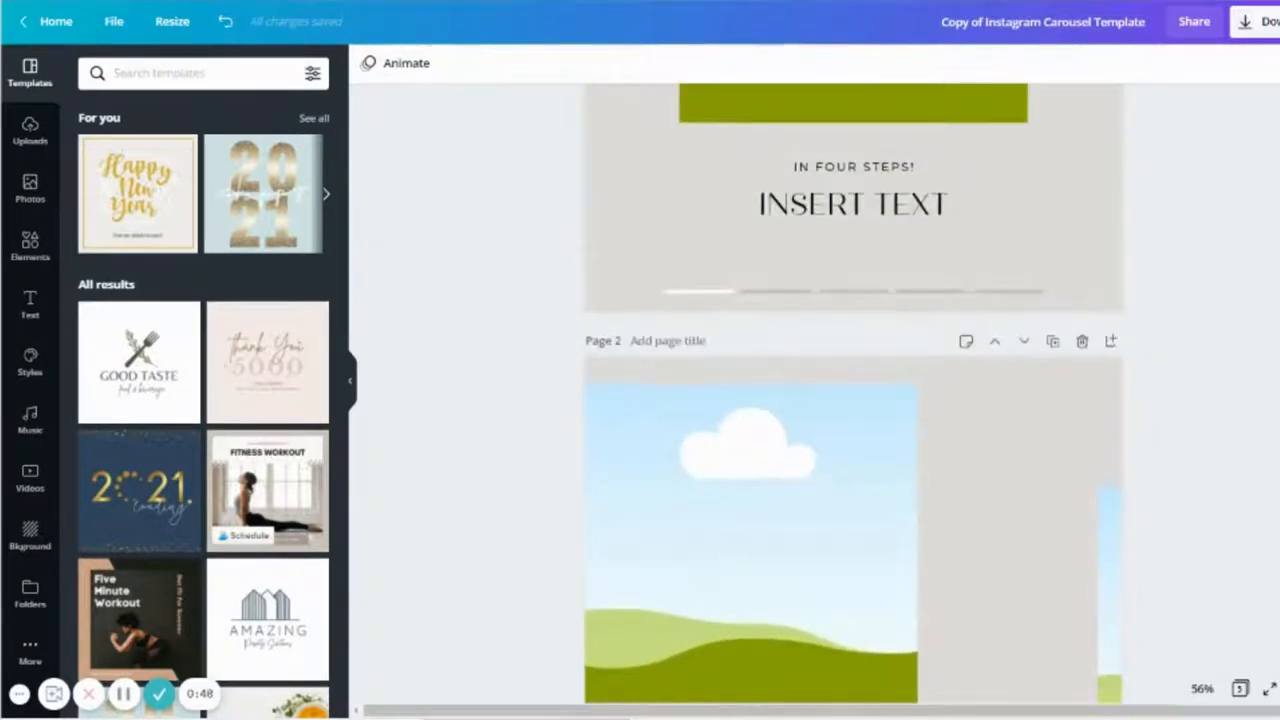
{"action": "scroll", "scroll_direction": "down", "scroll_amount": 3}
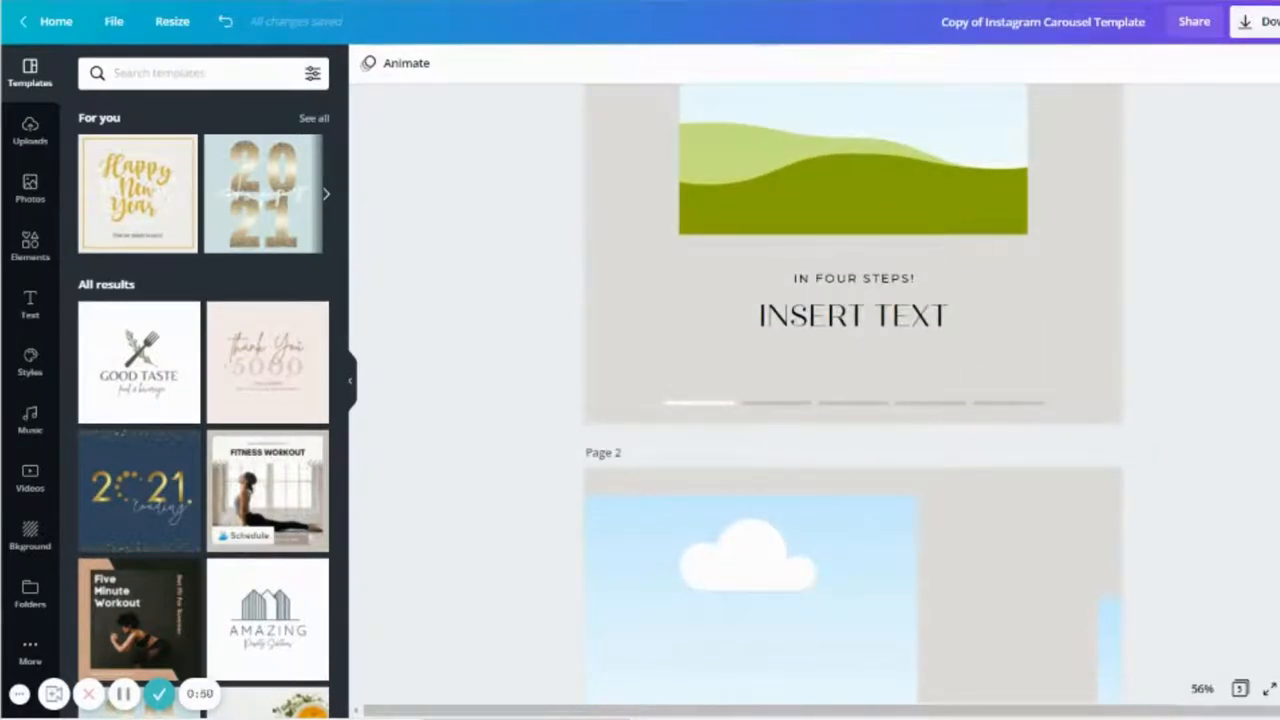
{"action": "scroll", "scroll_direction": "down", "scroll_amount": 3}
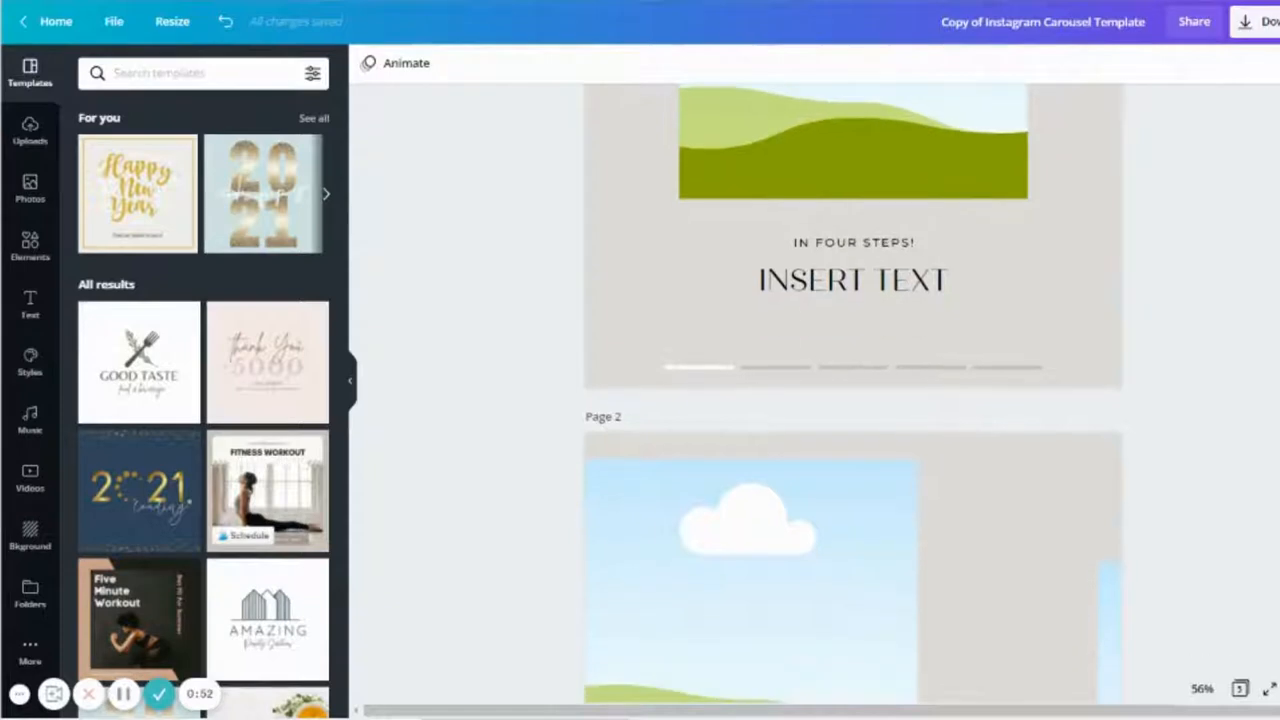
{"action": "left_click", "coordinate": [853, 367]}
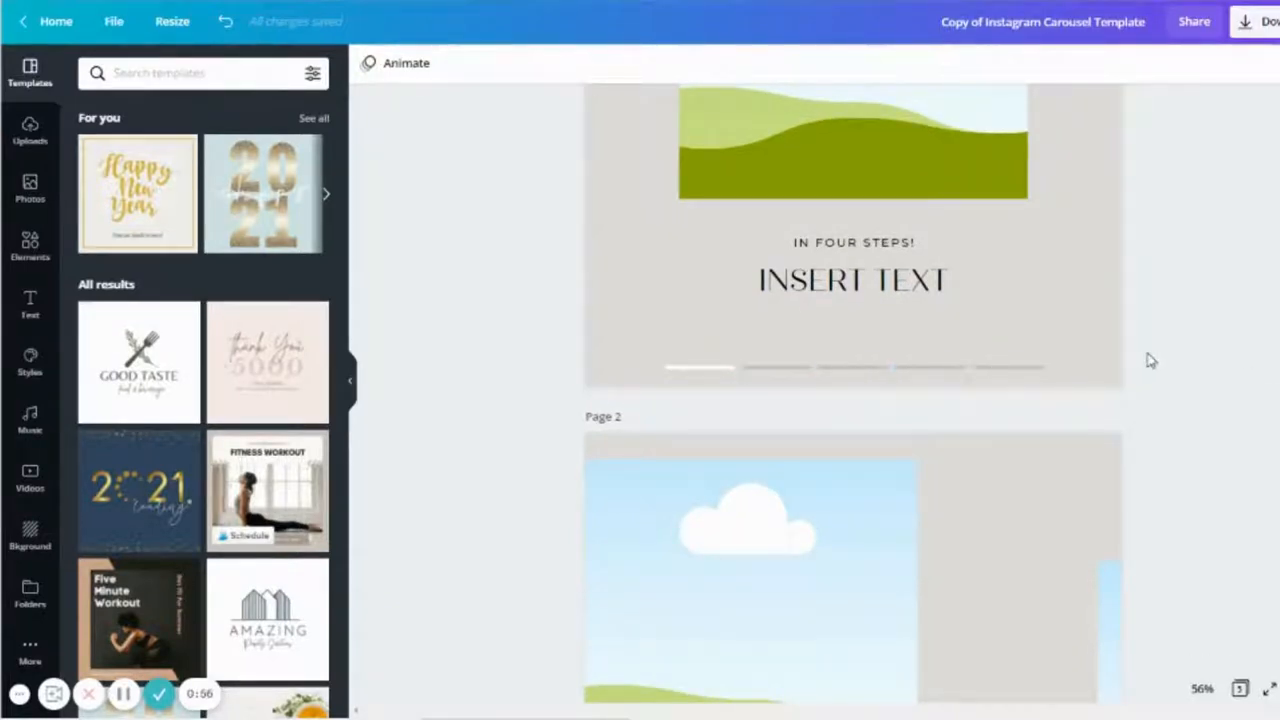
{"action": "scroll", "scroll_direction": "down", "scroll_amount": 3}
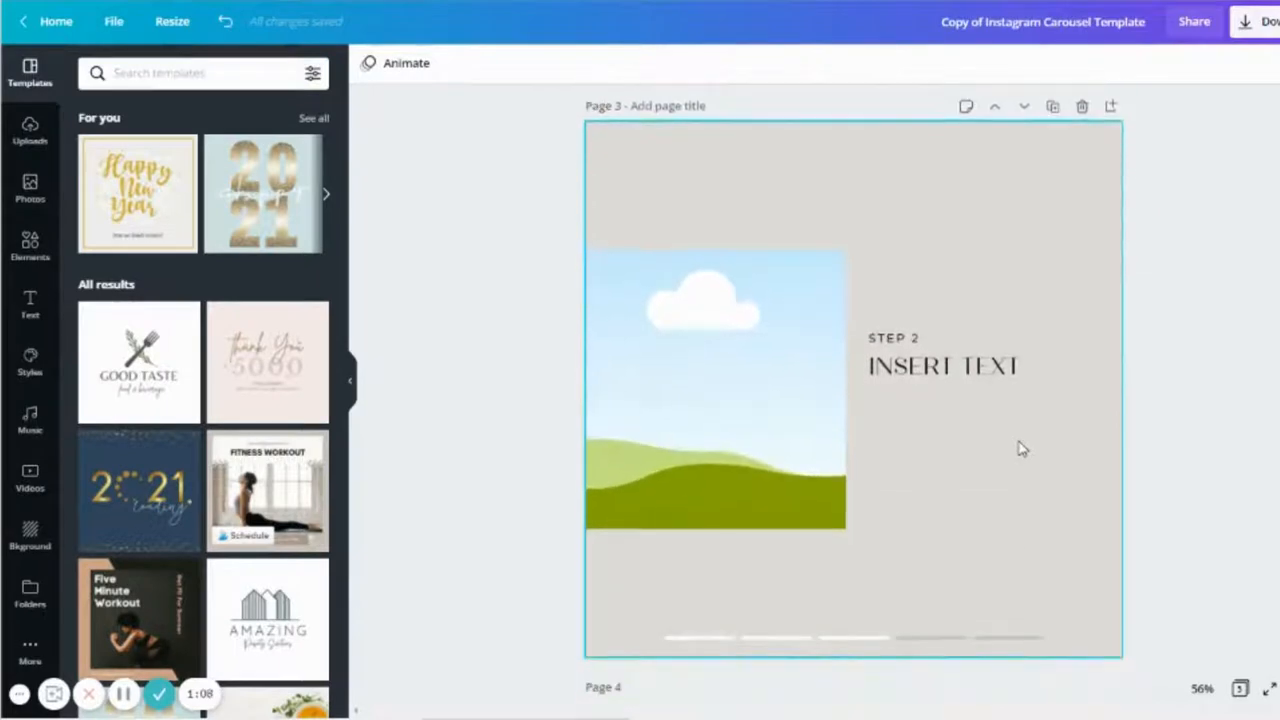
{"action": "scroll", "scroll_direction": "down", "scroll_amount": 3}
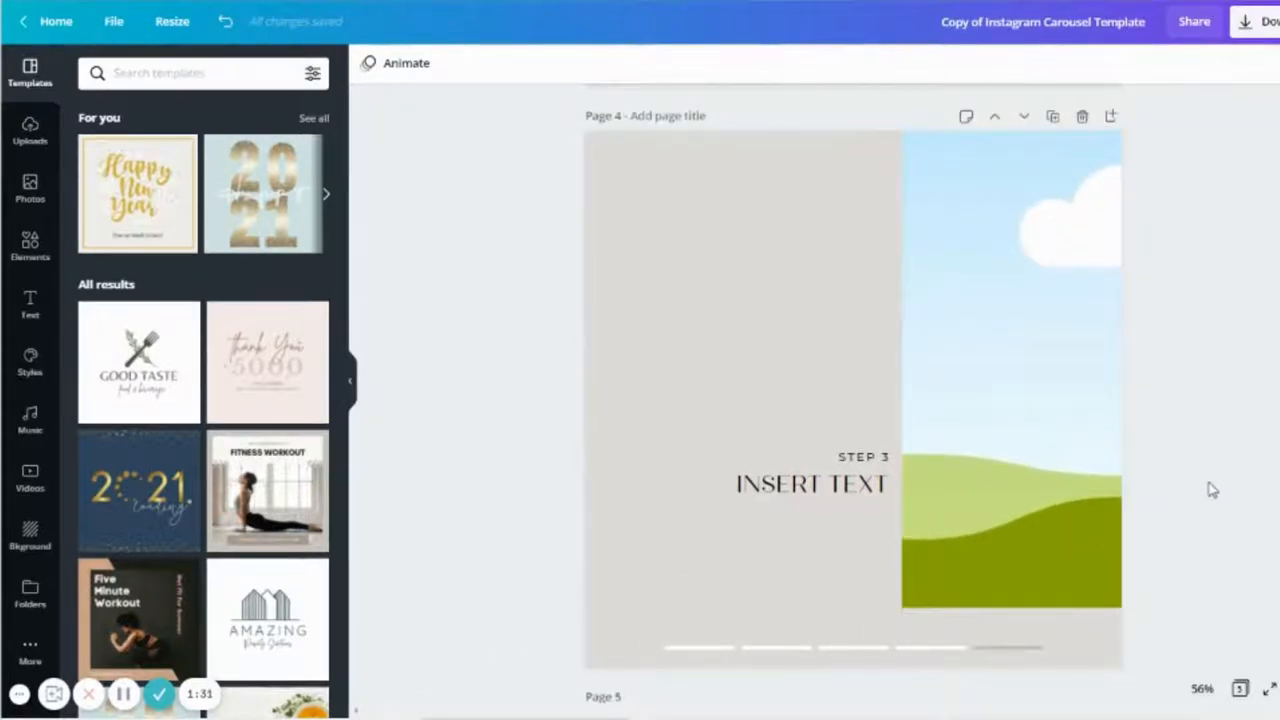
{"action": "left_click", "coordinate": [1010, 300]}
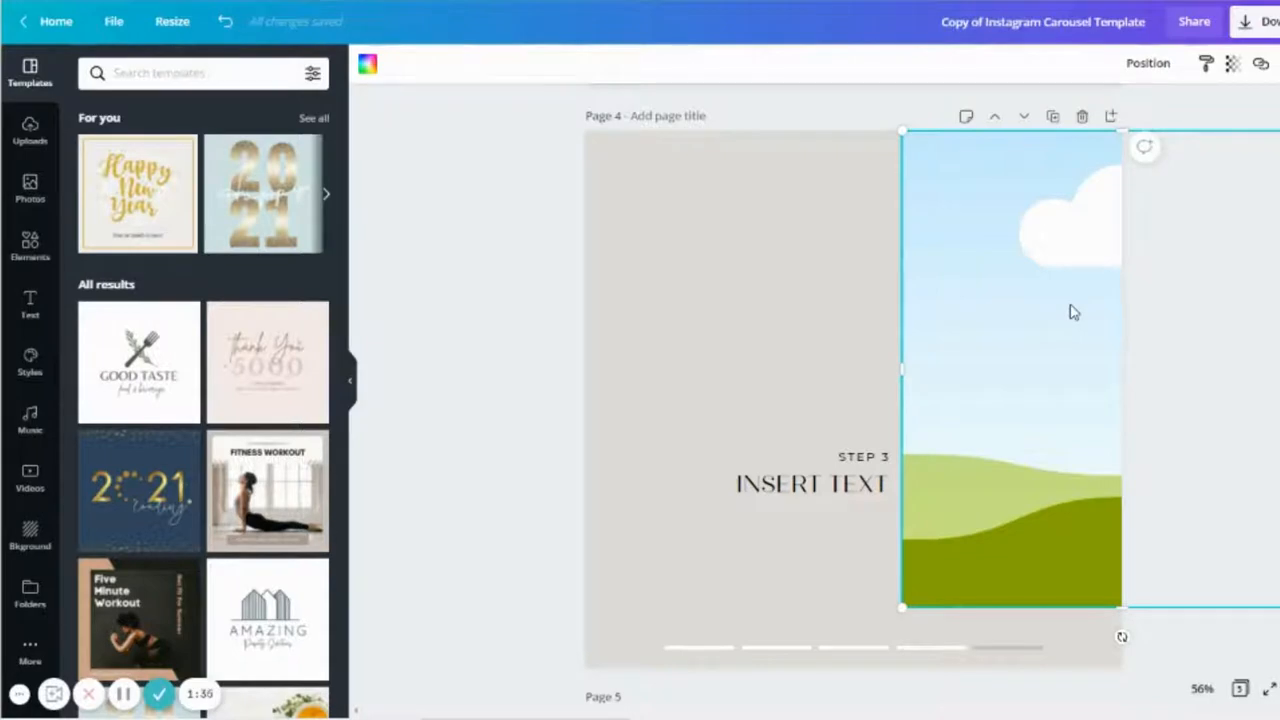
Step: Drag slide 5's landscape picture left so it hangs off the slide's left edge
{"action": "scroll", "scroll_direction": "down", "scroll_amount": 3}
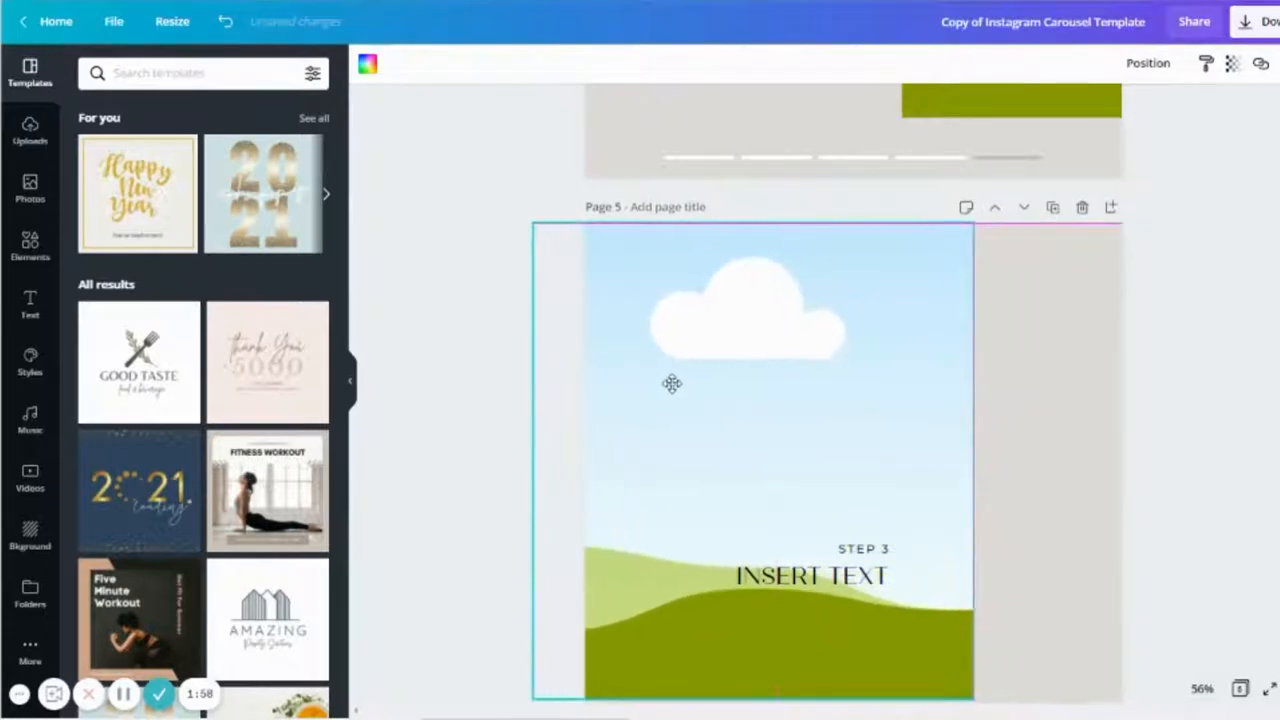
{"action": "left_click_drag", "start_coordinate": [672, 384], "coordinate": [532, 384]}
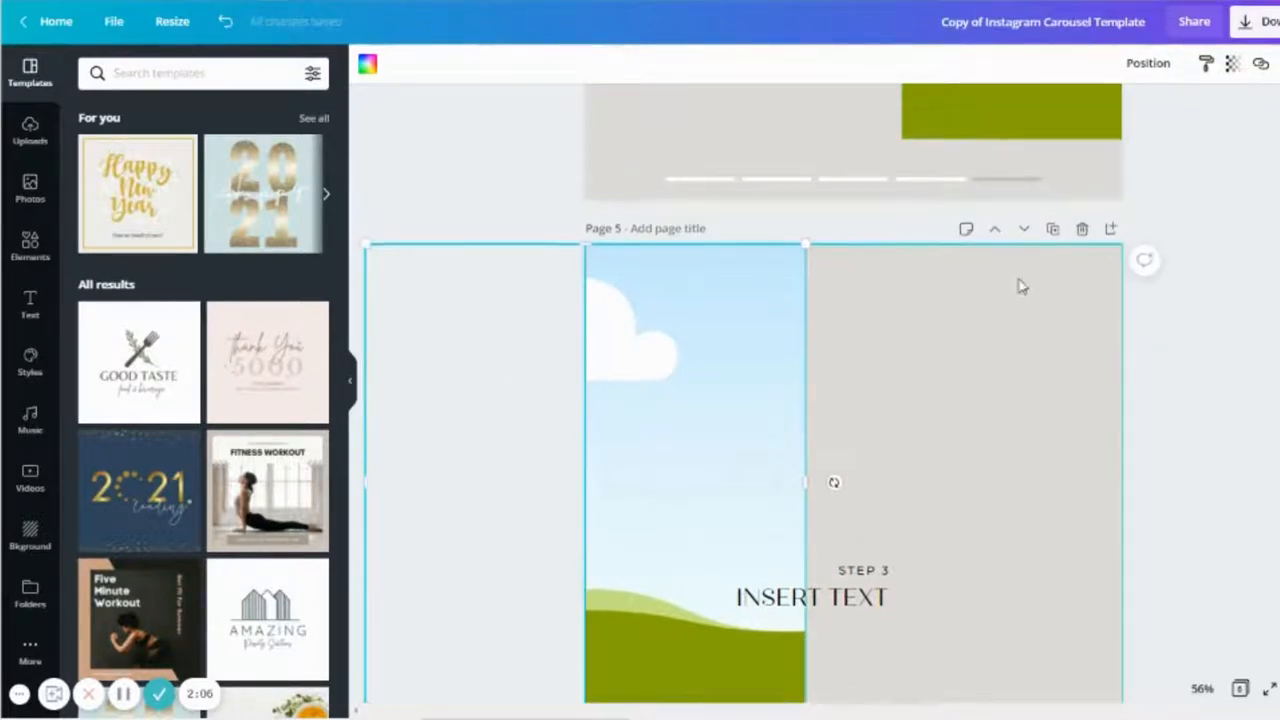
{"action": "scroll", "scroll_direction": "down", "scroll_amount": 3}
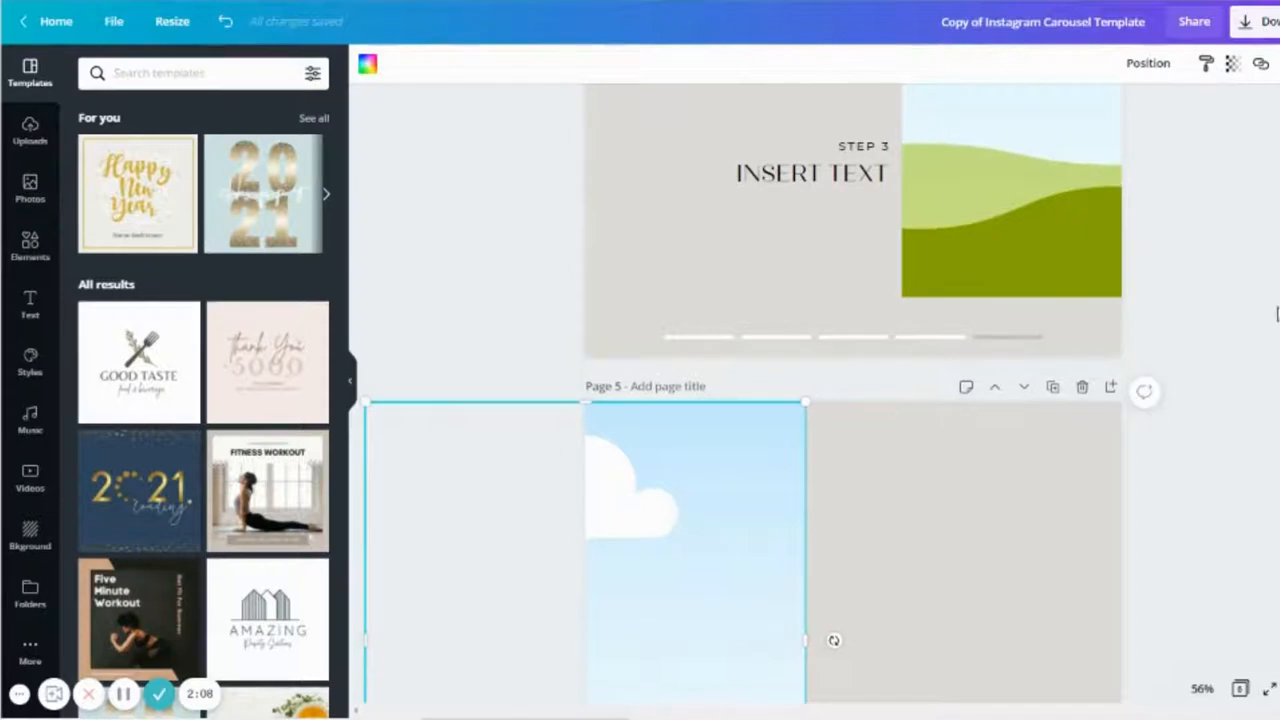
{"action": "mouse_move", "coordinate": [1081, 387]}
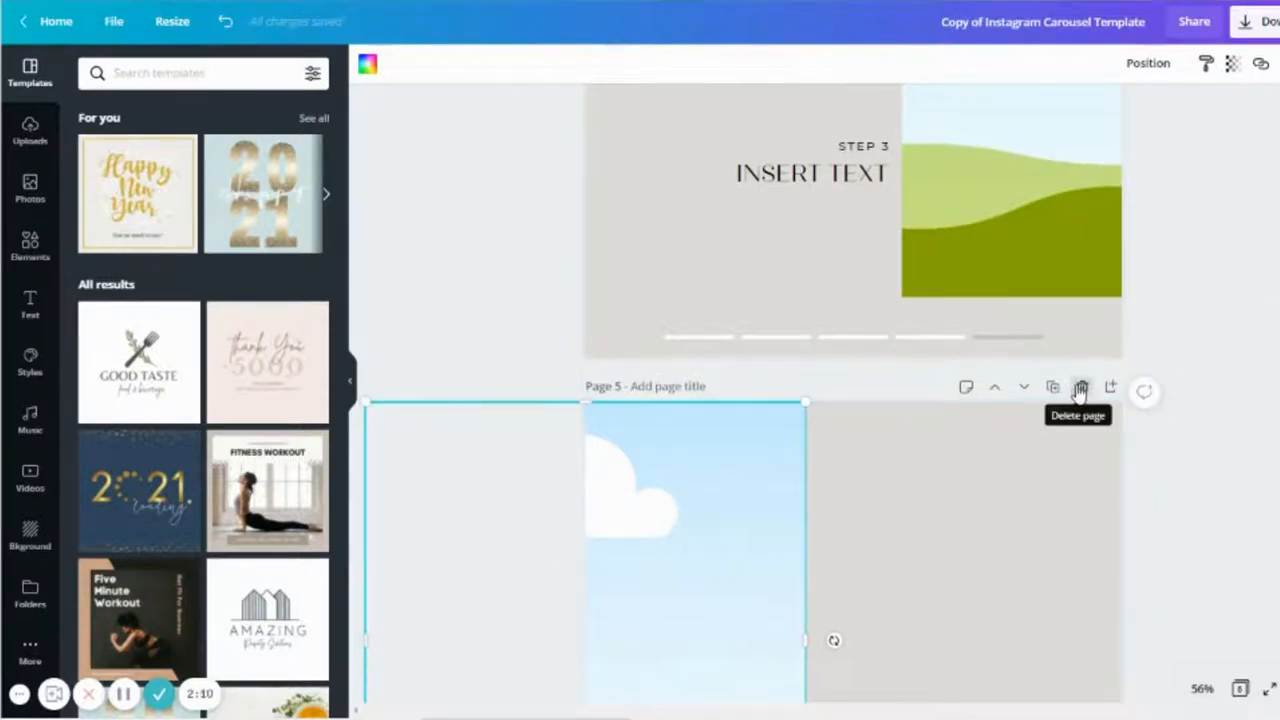
{"action": "left_click", "coordinate": [1081, 387]}
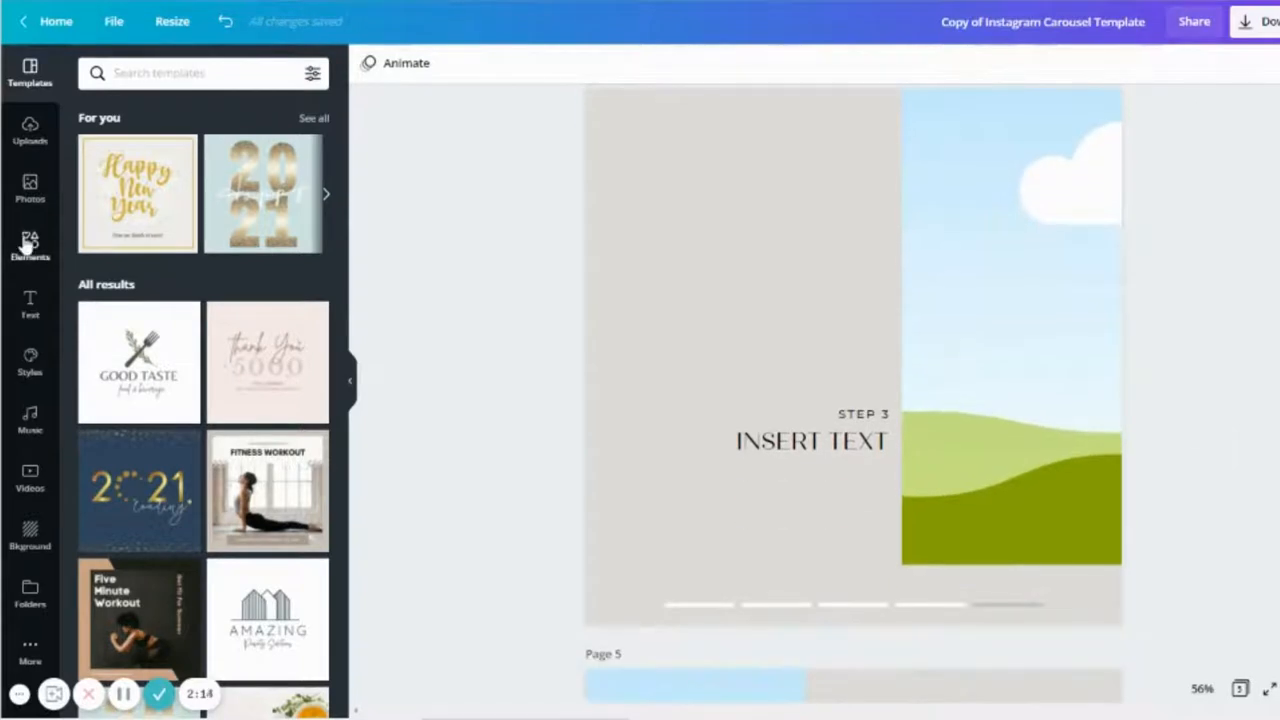
Step: Place a thin black line at slide 4's top-left edge and paste a copy onto slide 3
{"action": "left_click", "coordinate": [30, 245]}
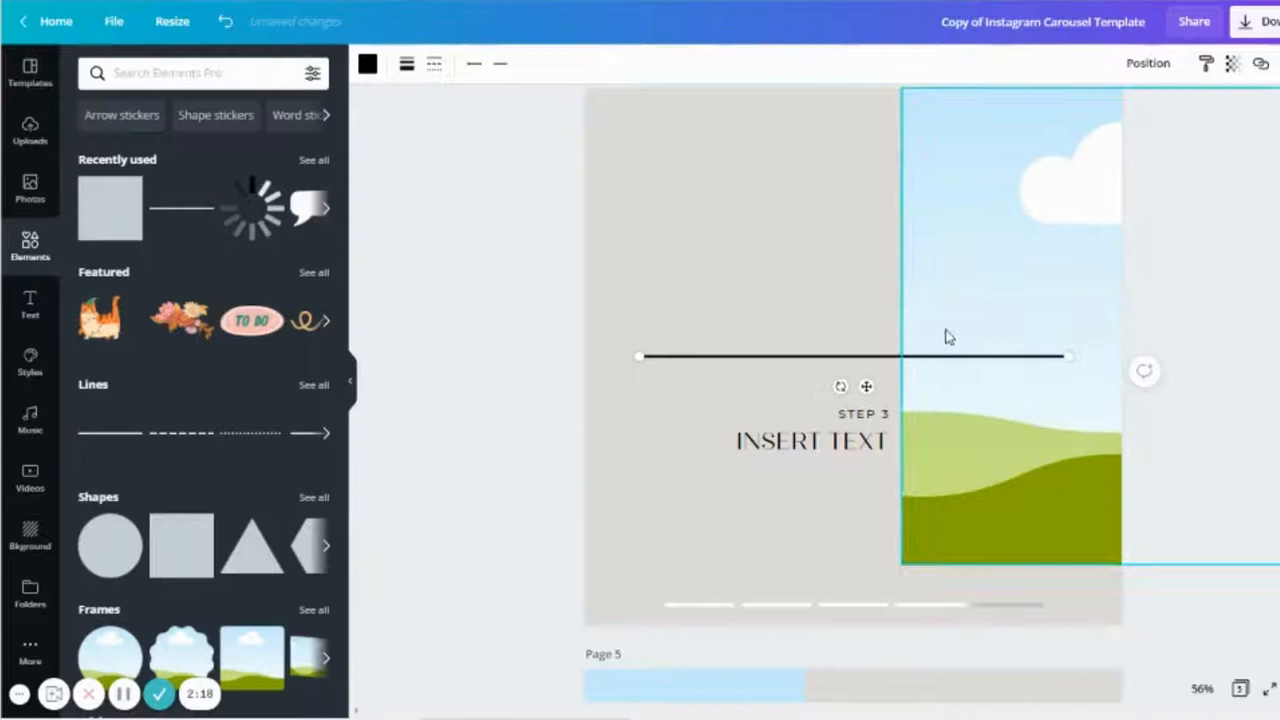
{"action": "scroll", "scroll_direction": "down", "scroll_amount": 3}
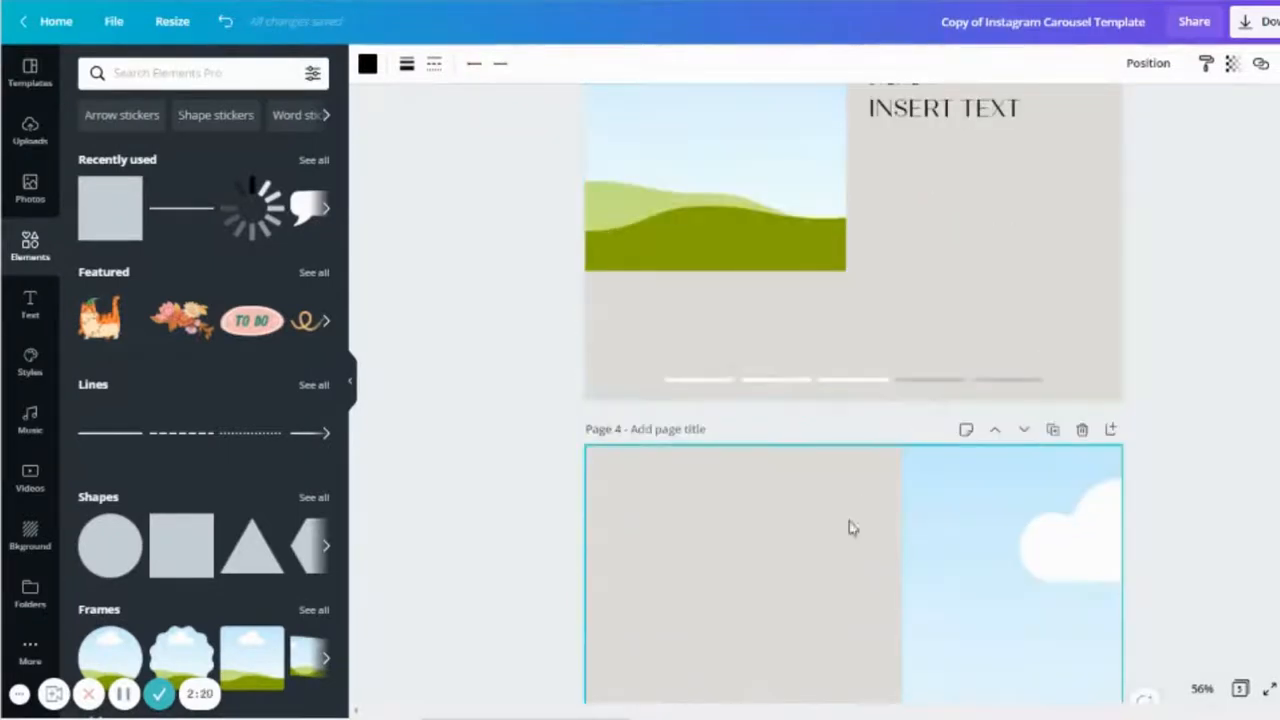
{"action": "scroll", "scroll_direction": "down", "scroll_amount": 3}
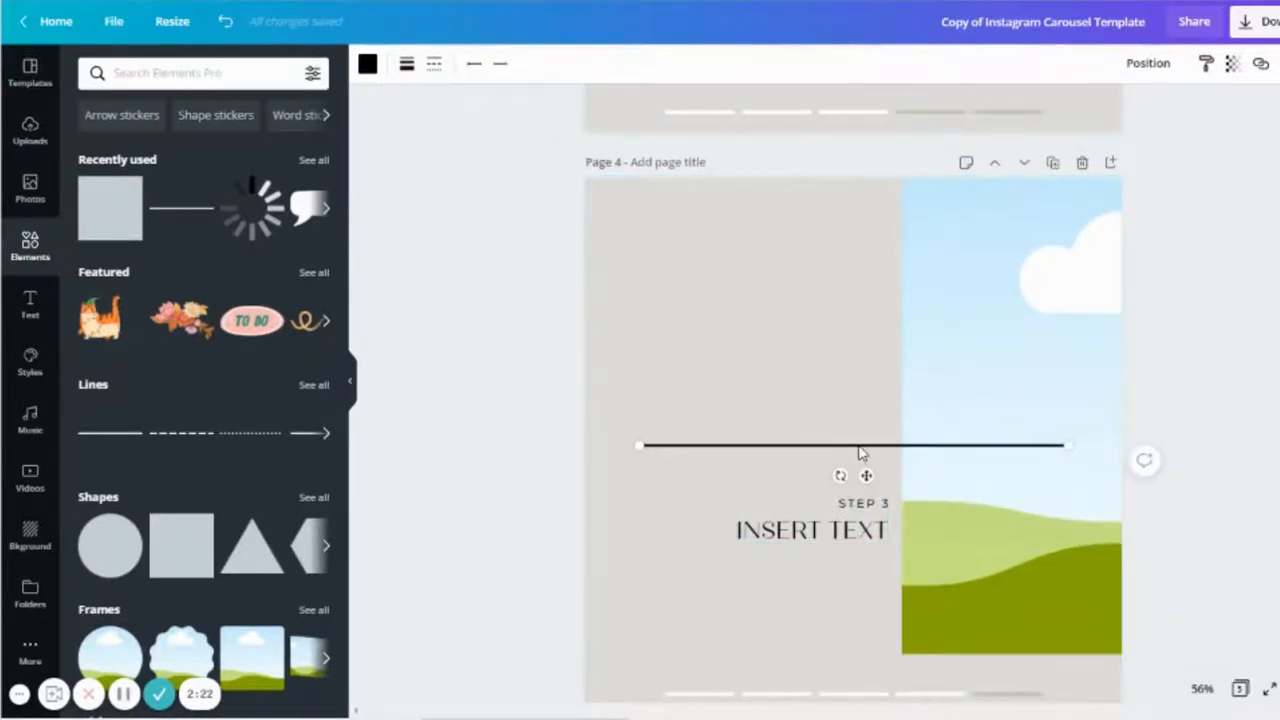
{"action": "left_click_drag", "start_coordinate": [855, 445], "coordinate": [707, 293]}
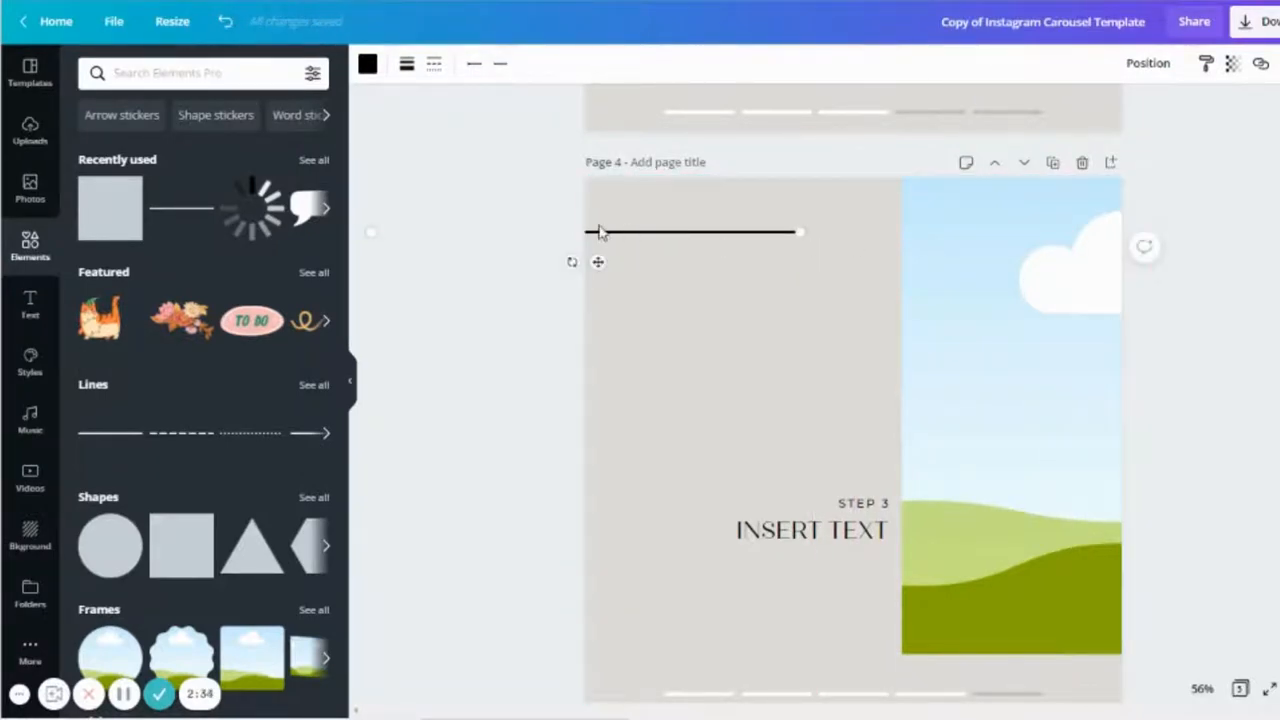
{"action": "mouse_move", "coordinate": [735, 237]}
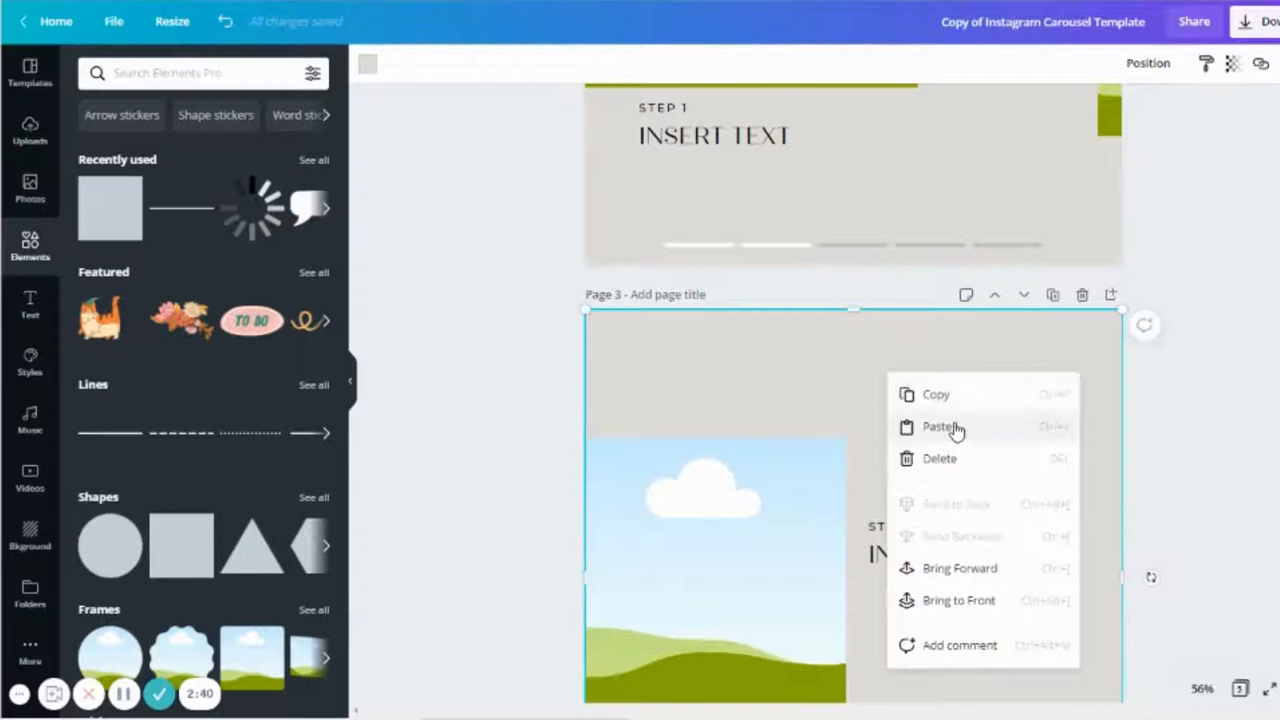
{"action": "left_click", "coordinate": [943, 426]}
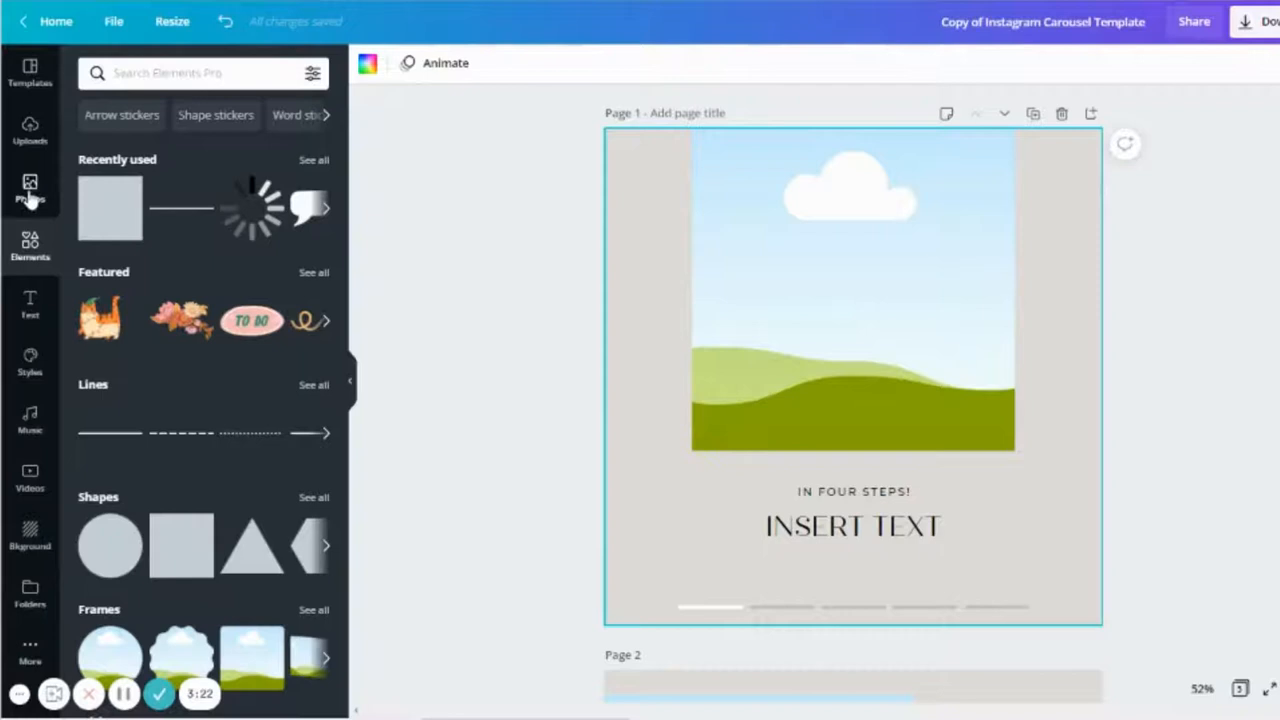
Step: Drop the uploaded clock photo into slide 2's image frame, then scroll to slide 3's notebook photo
{"action": "left_click", "coordinate": [30, 188]}
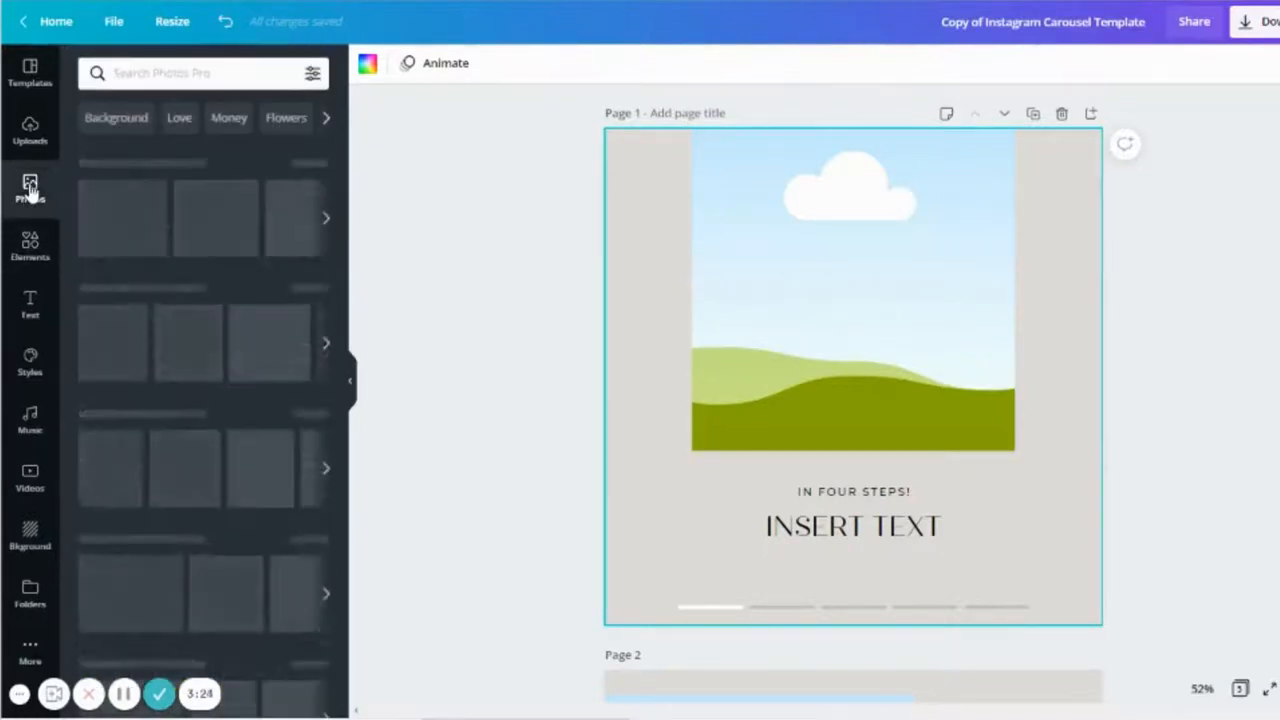
{"action": "left_click", "coordinate": [30, 130]}
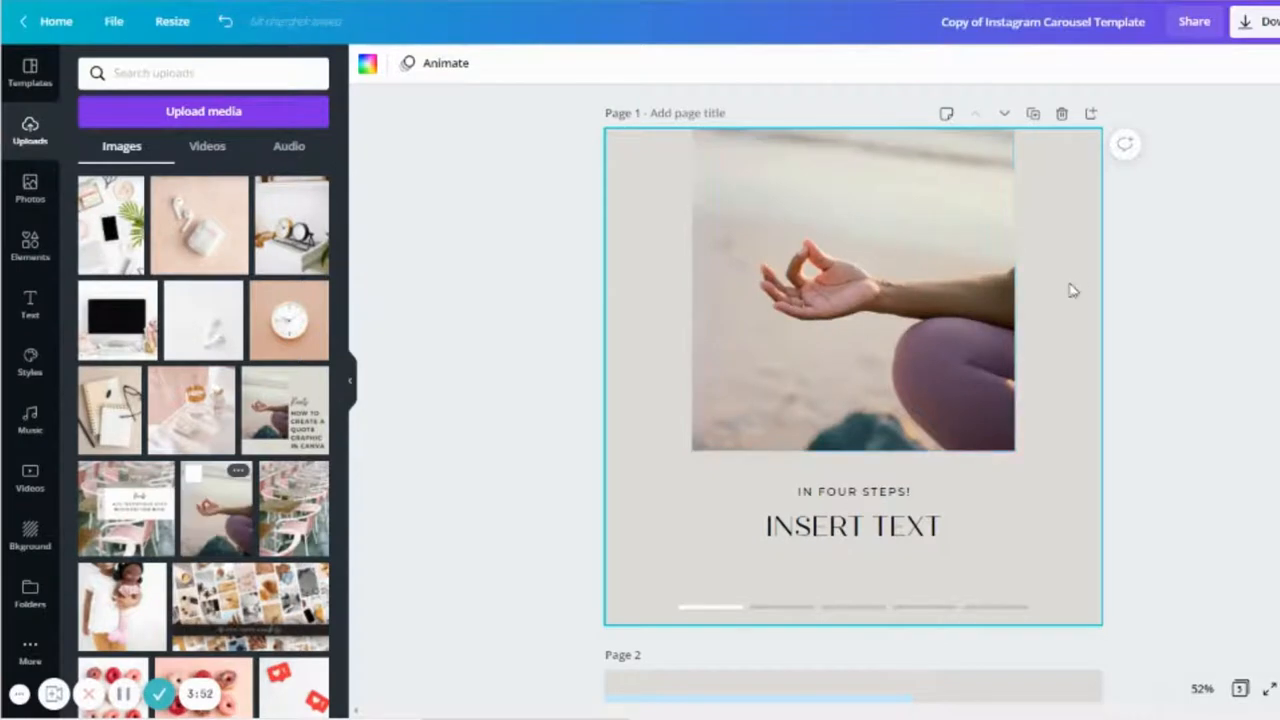
{"action": "scroll", "scroll_direction": "down", "scroll_amount": 3}
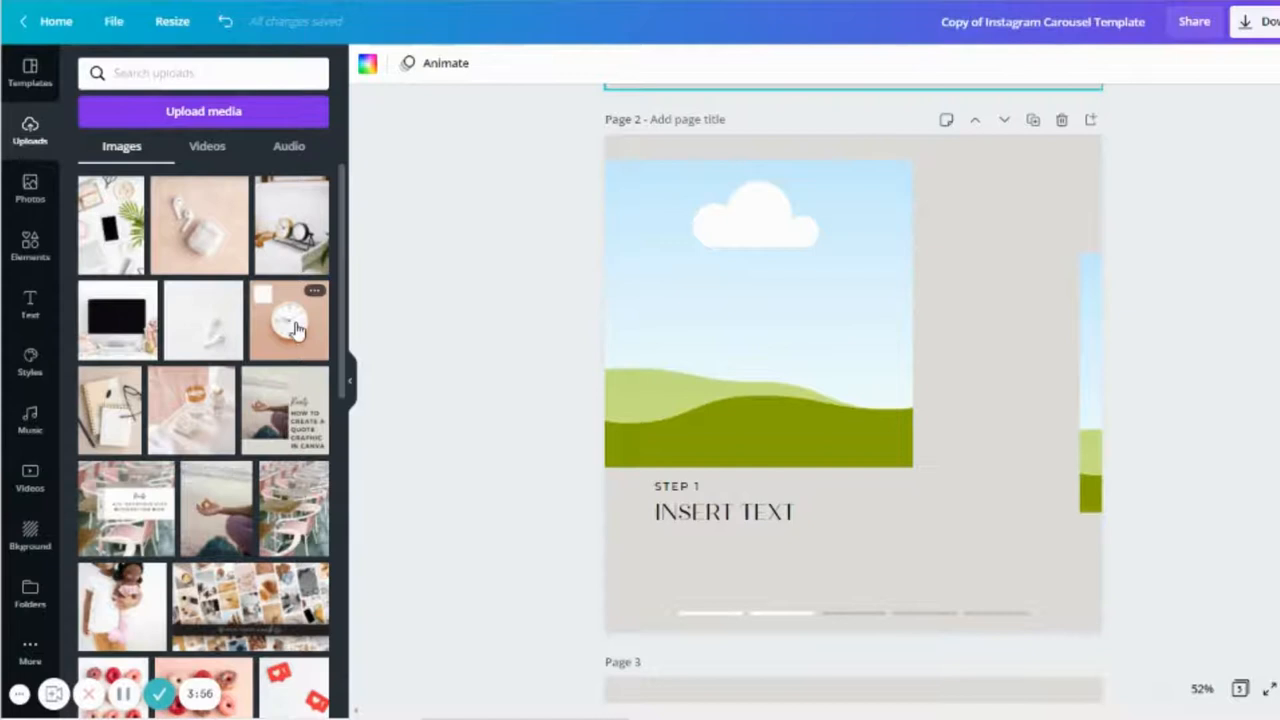
{"action": "left_click", "coordinate": [288, 320]}
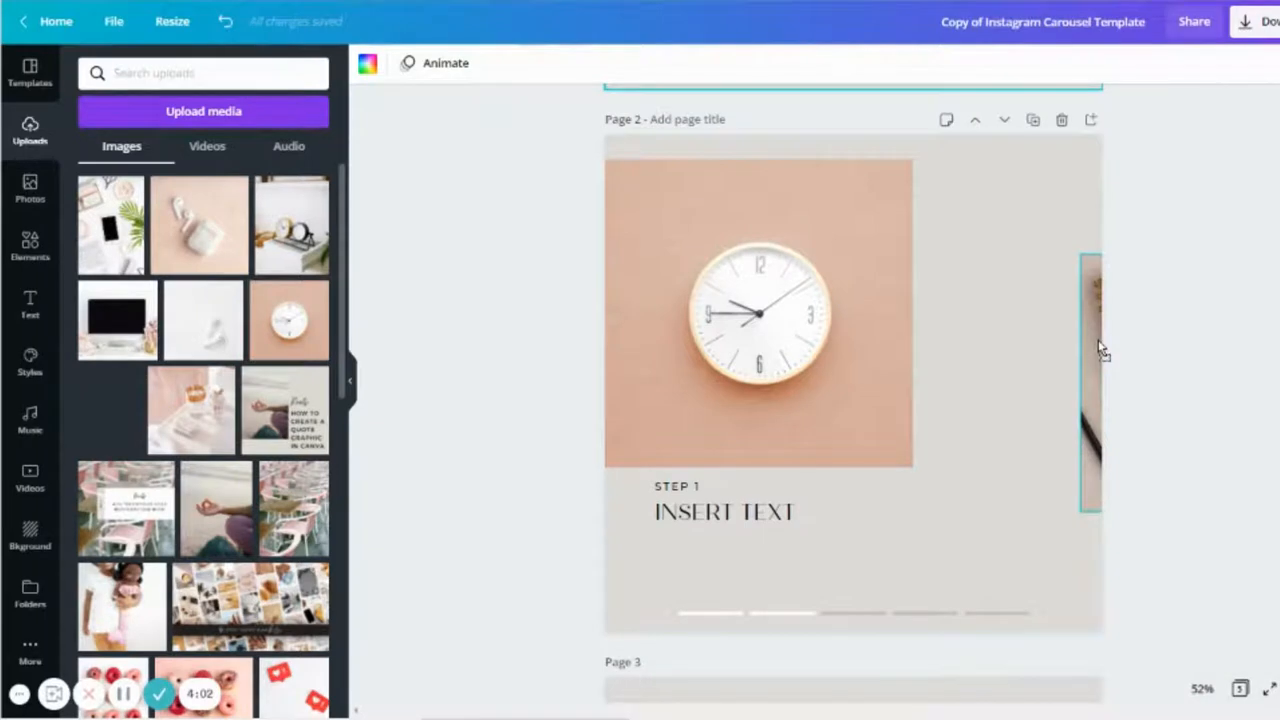
{"action": "scroll", "scroll_direction": "down", "scroll_amount": 3}
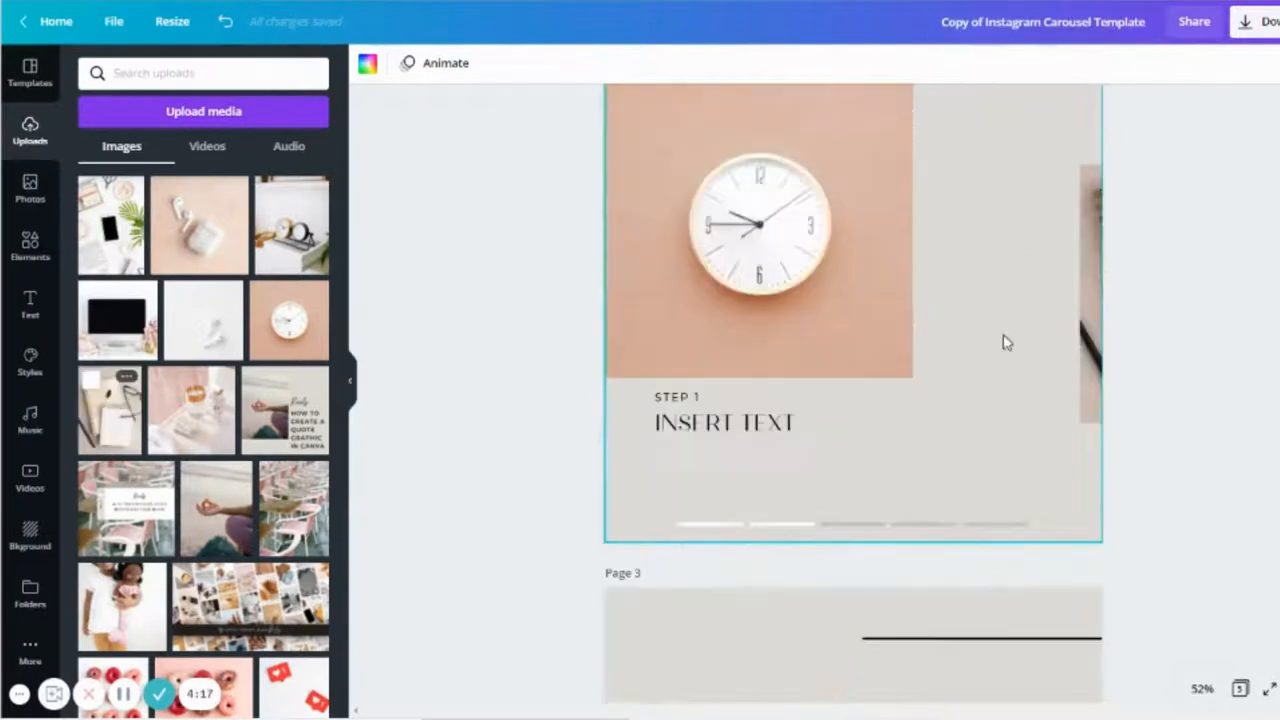
{"action": "scroll", "scroll_direction": "down", "scroll_amount": 3}
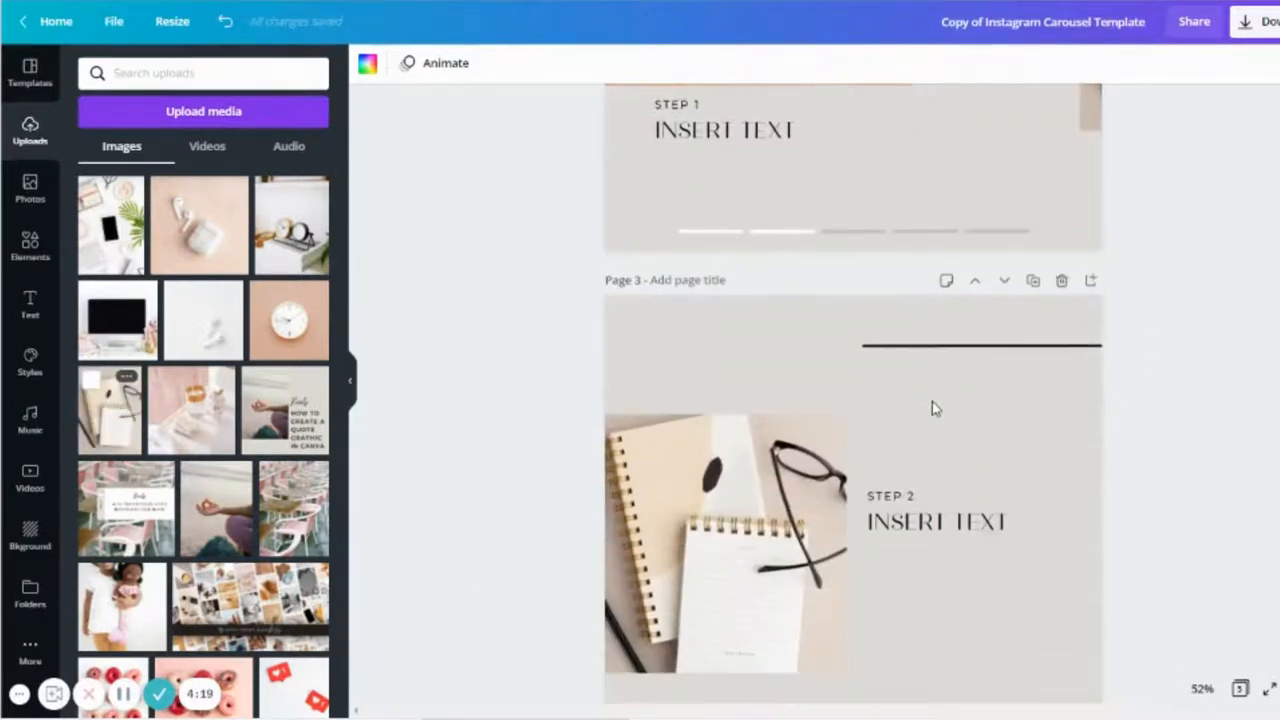
{"action": "scroll", "scroll_direction": "down", "scroll_amount": 3}
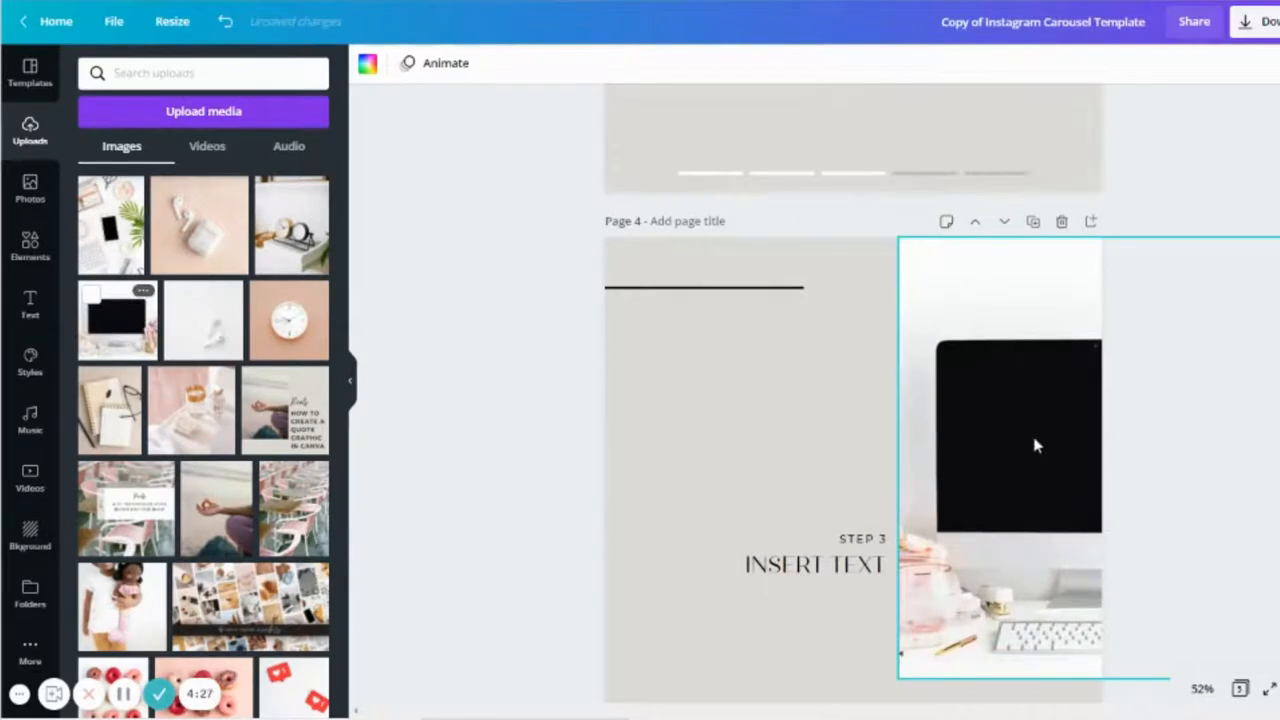
Step: Add a loading spinner, shrink it, and position it on the monitor across slides 4 and 5
{"action": "left_click", "coordinate": [30, 245]}
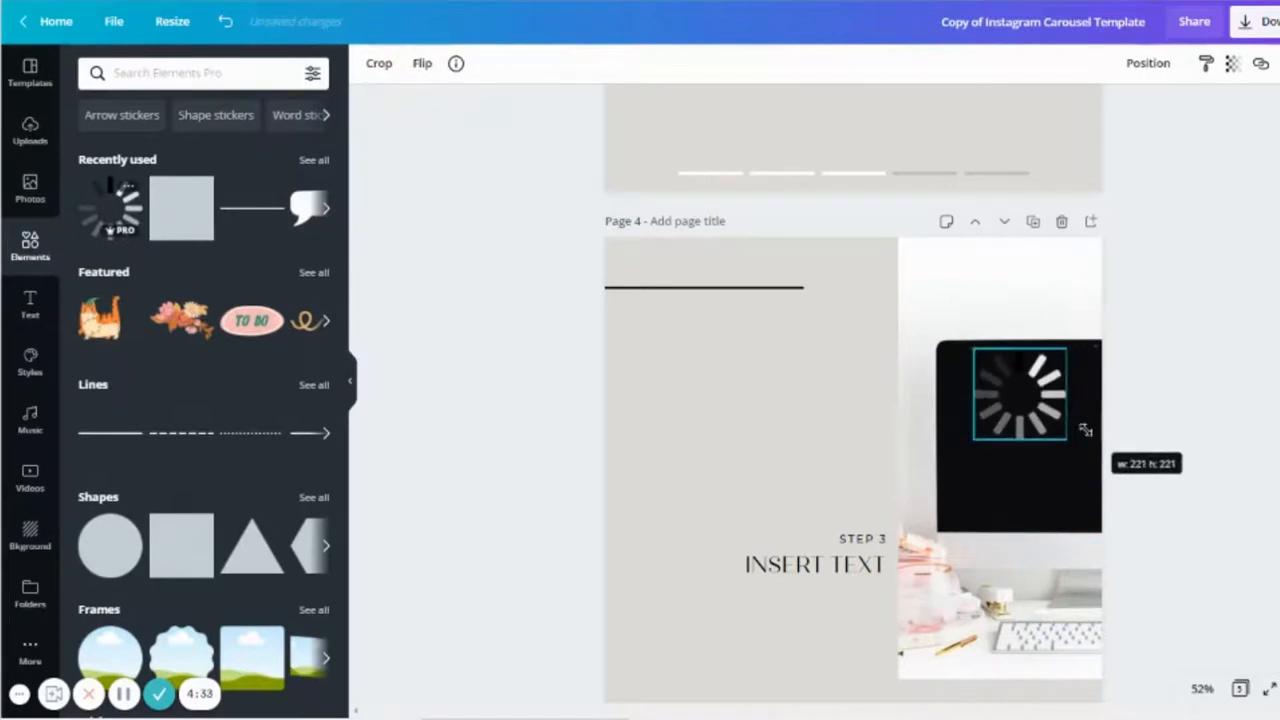
{"action": "left_click_drag", "start_coordinate": [1020, 390], "coordinate": [1098, 425]}
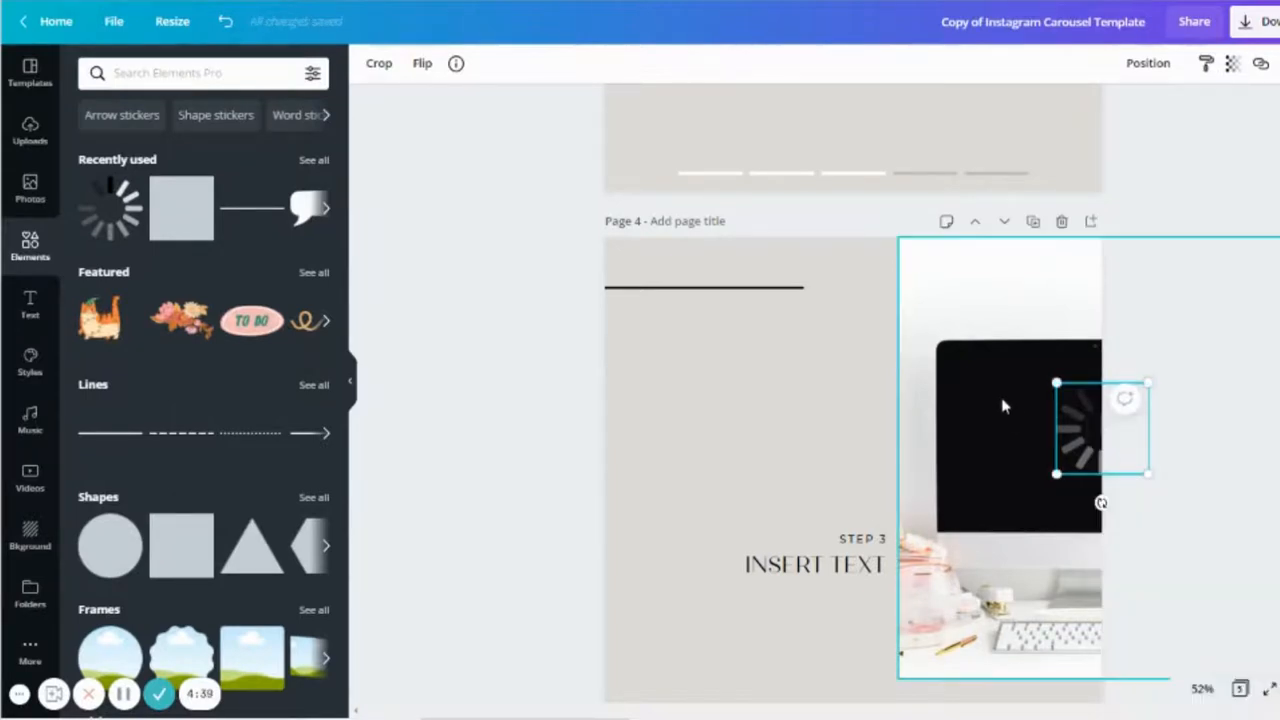
{"action": "scroll", "scroll_direction": "down", "scroll_amount": 3}
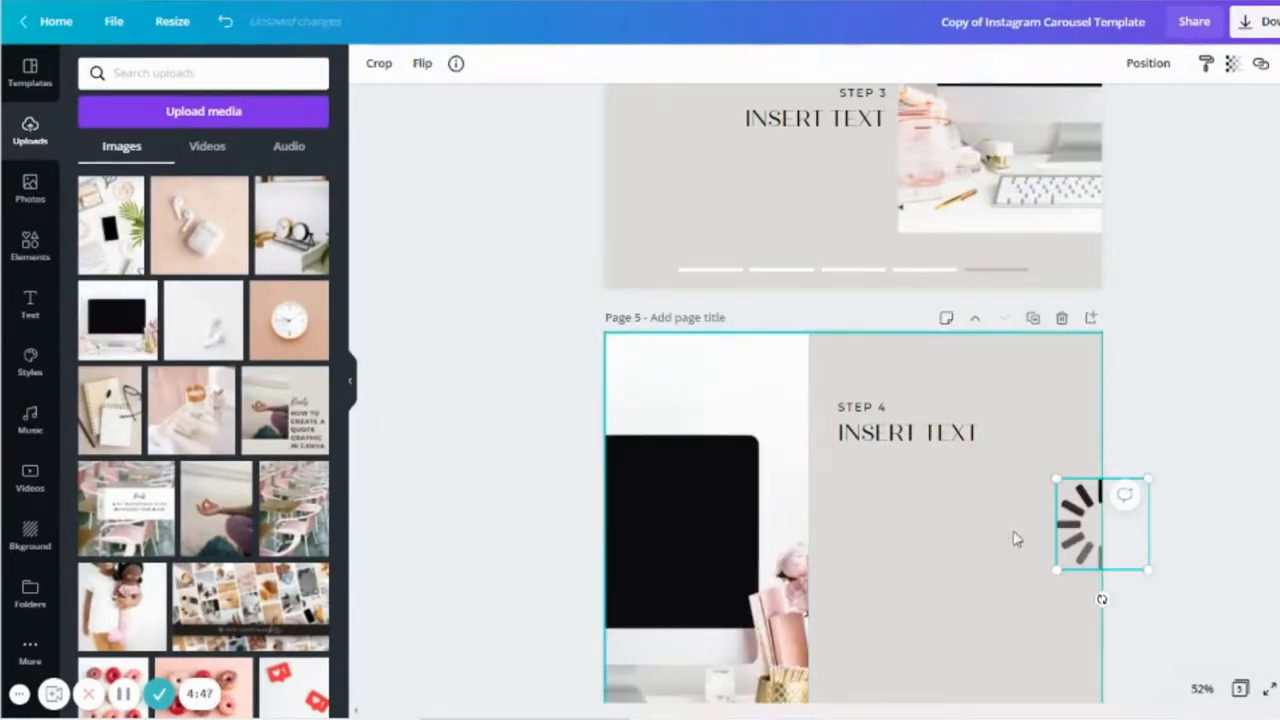
{"action": "left_click_drag", "start_coordinate": [1100, 525], "coordinate": [620, 527]}
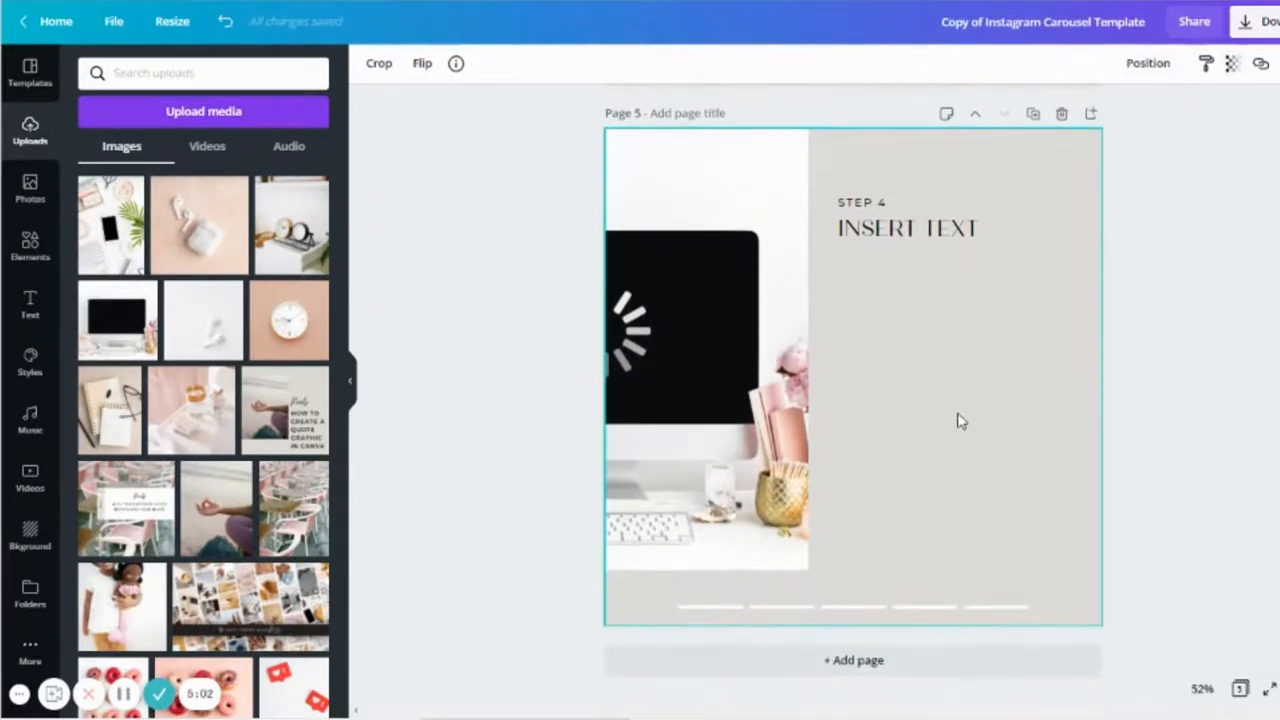
{"action": "left_click", "coordinate": [937, 228]}
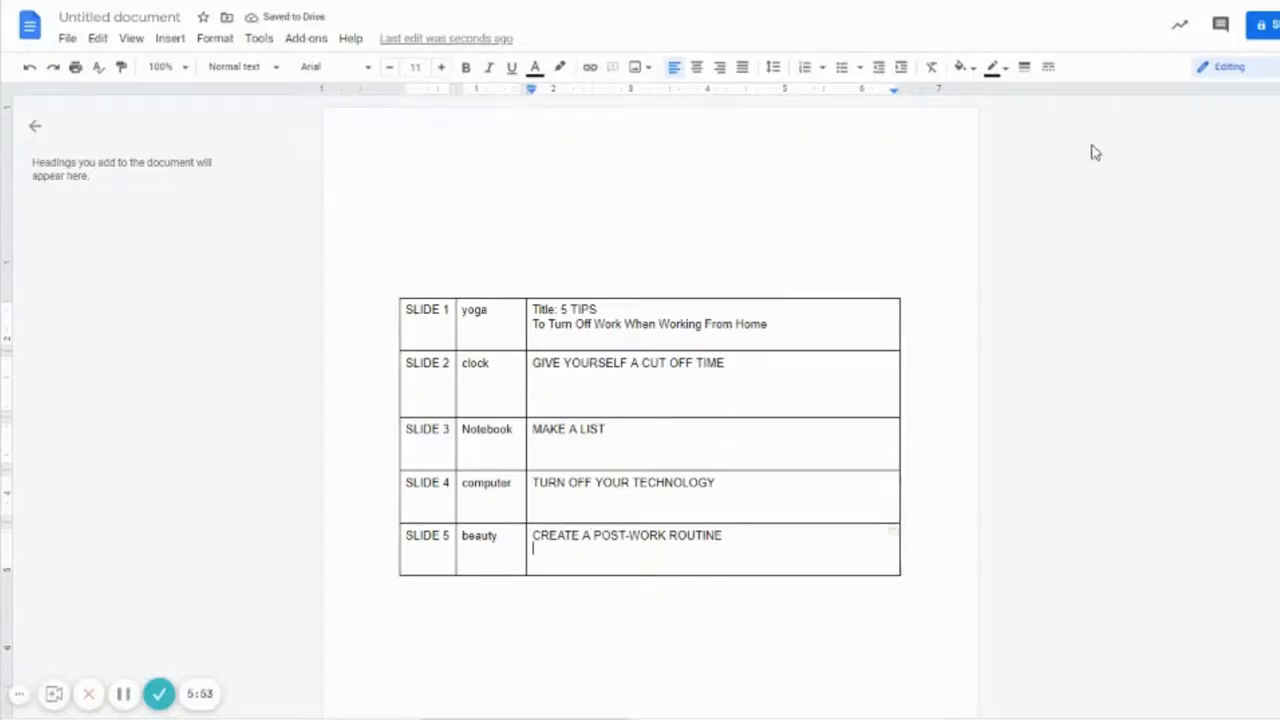
{"action": "mouse_move", "coordinate": [1082, 180]}
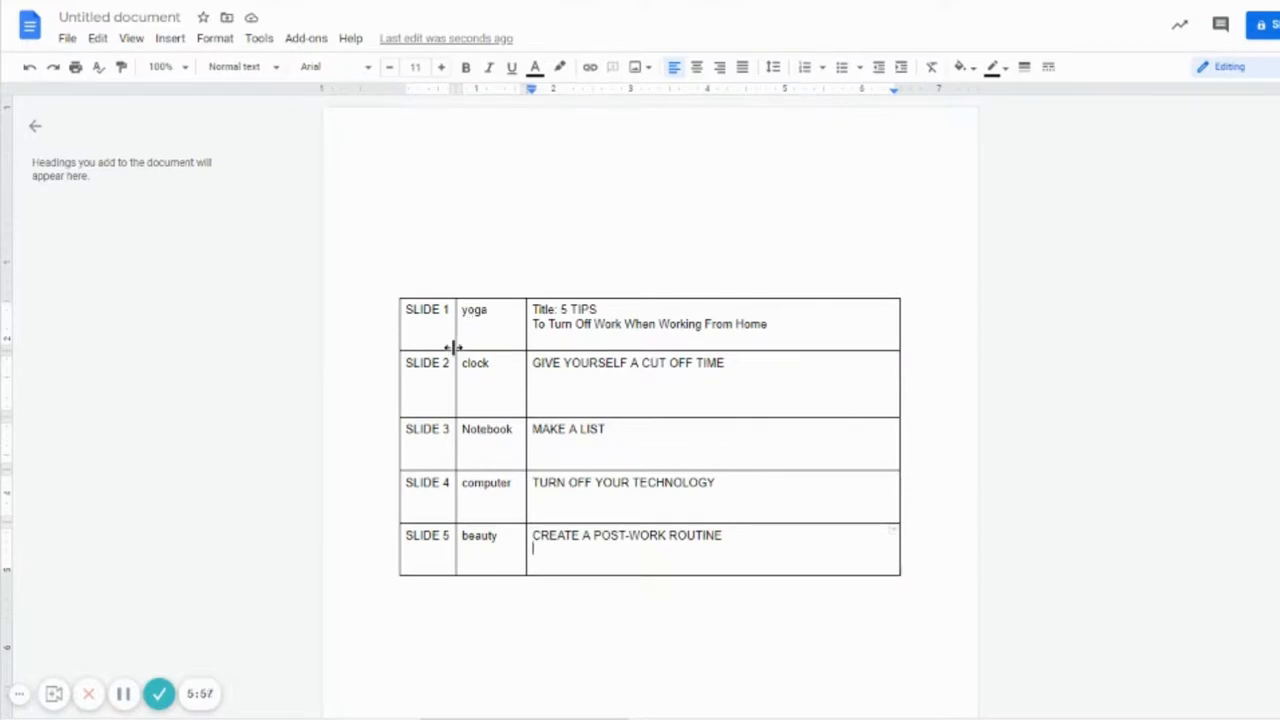
{"action": "mouse_move", "coordinate": [378, 308]}
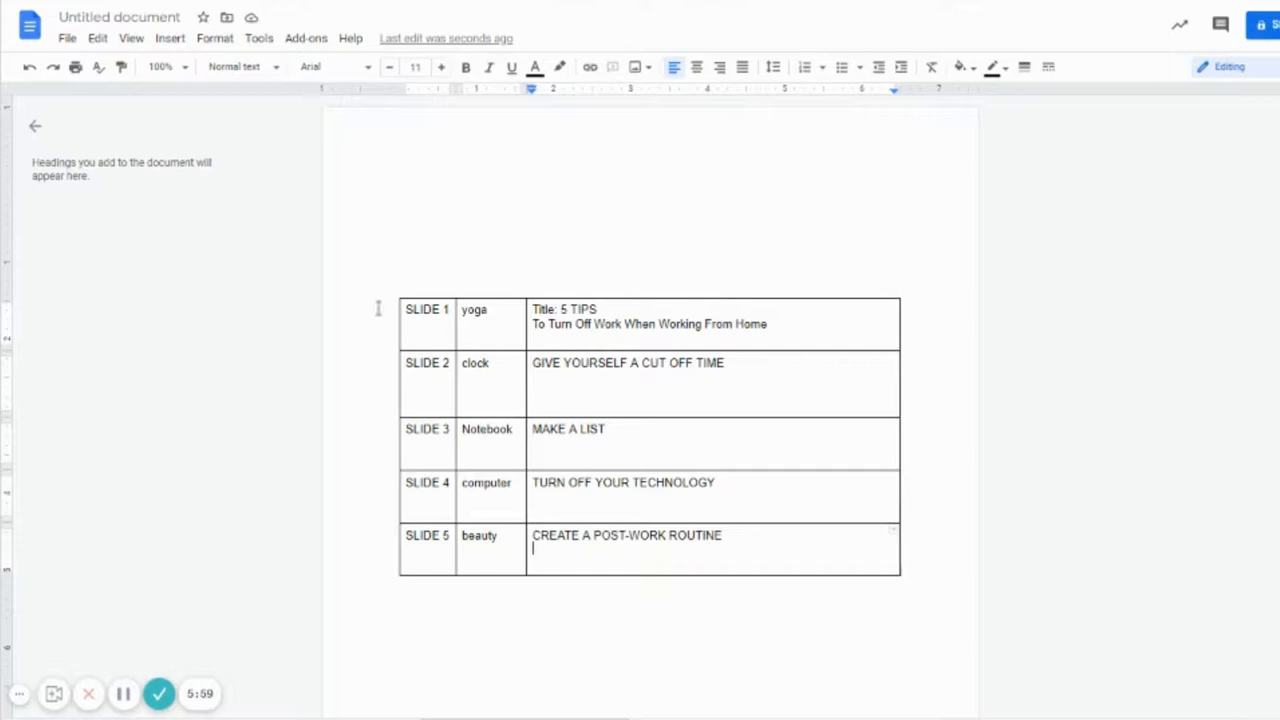
{"action": "mouse_move", "coordinate": [497, 313]}
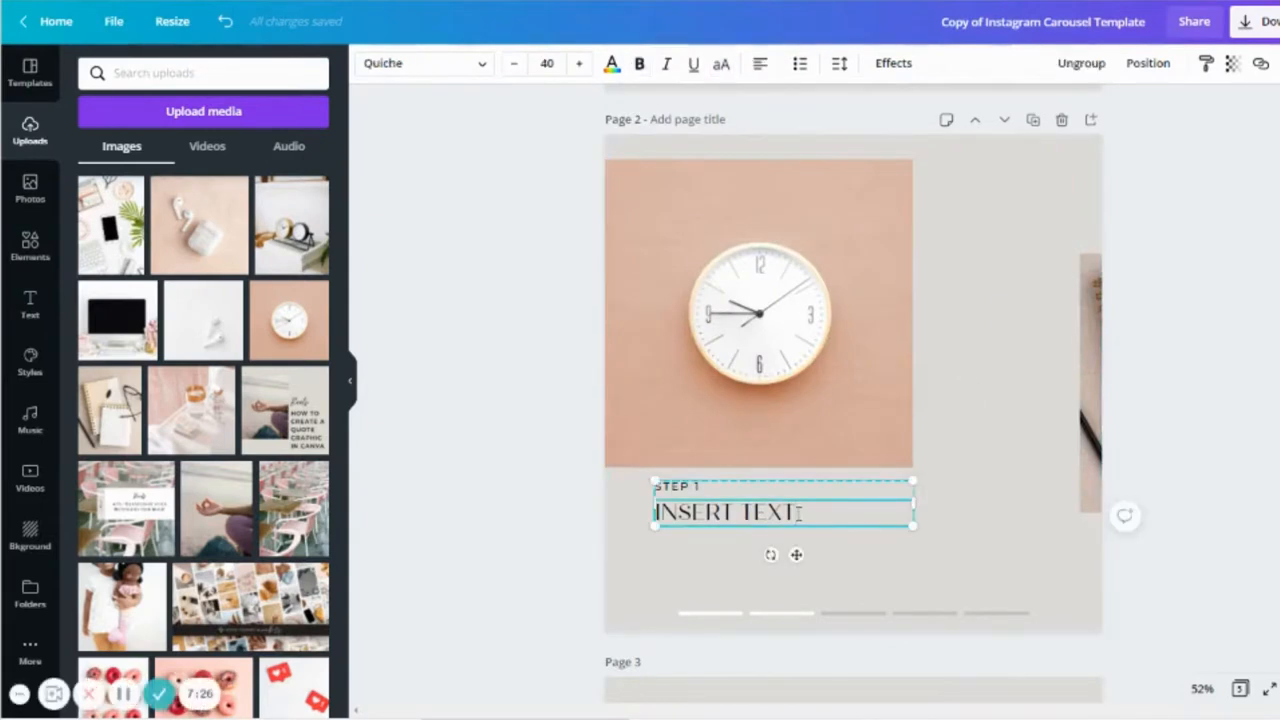
Step: Paste the tip over slide 2's heading and enter 'TURN OFF YOUR TECHNOLOGY' on slide 3
{"action": "right_click", "coordinate": [725, 512]}
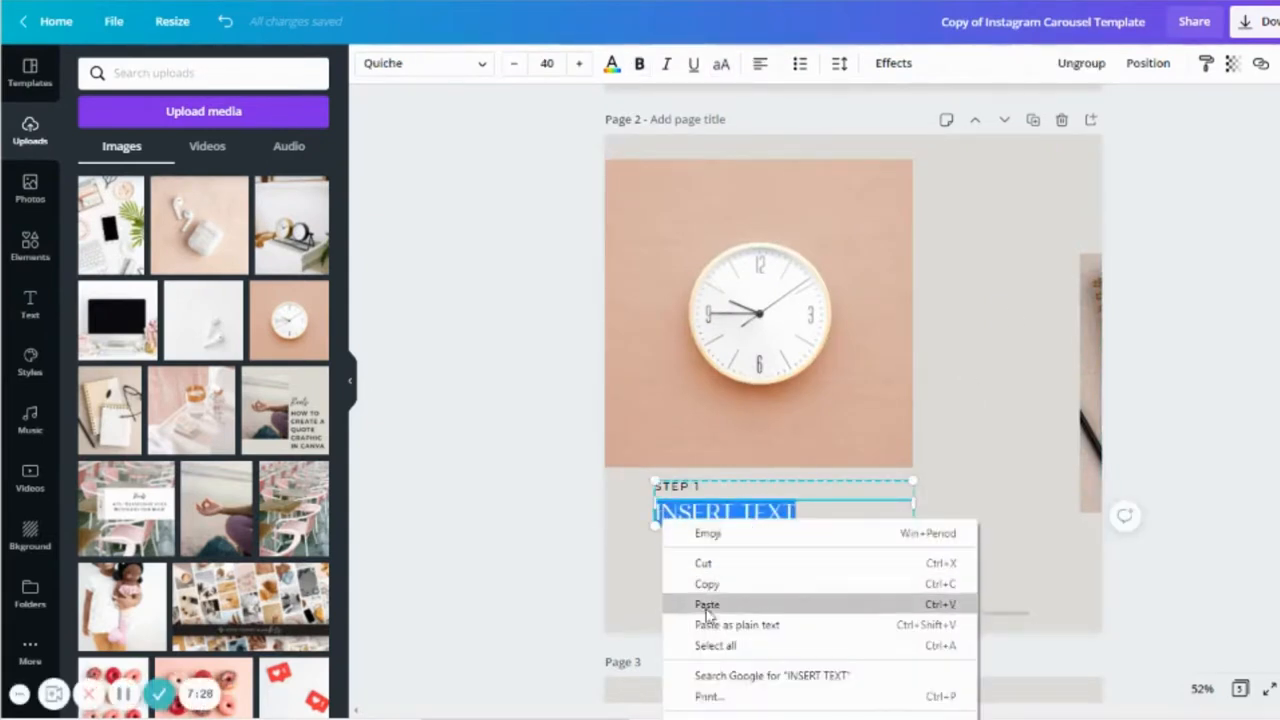
{"action": "left_click", "coordinate": [707, 604]}
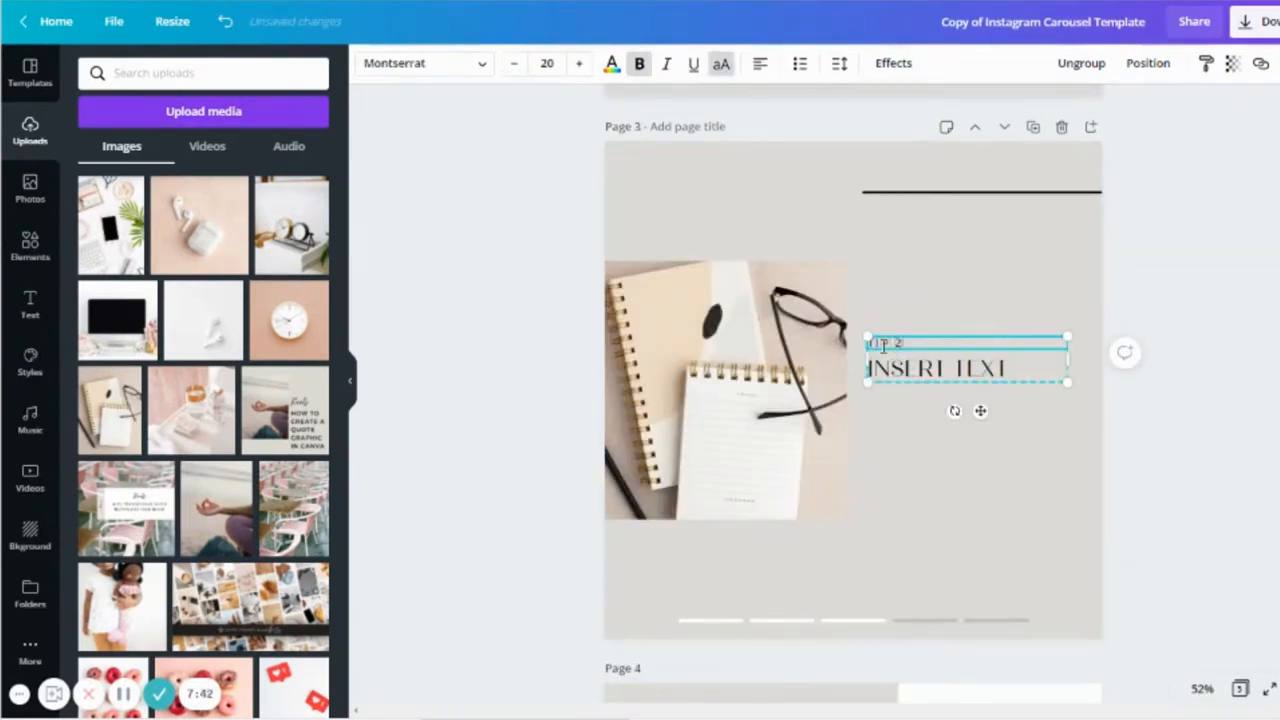
{"action": "right_click", "coordinate": [935, 368]}
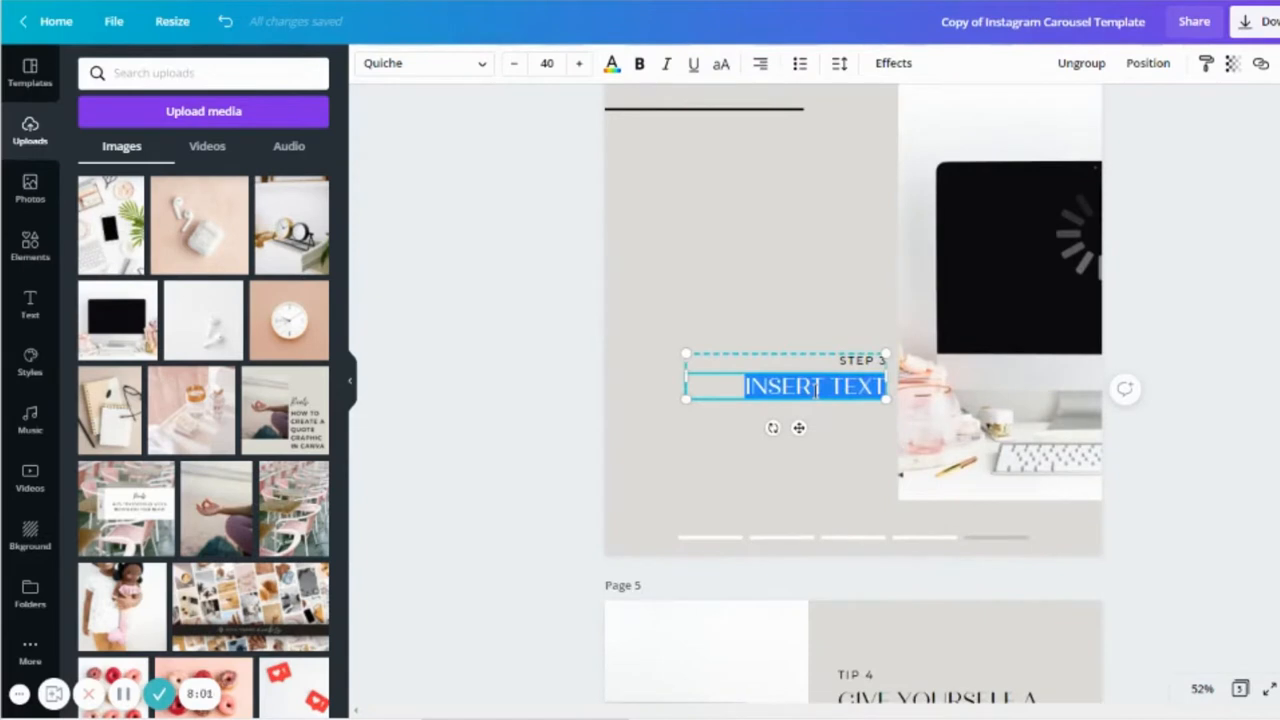
{"action": "type", "text": "TURN OFF YOUR TECHNOLOGY"}
{"action": "left_click", "coordinate": [859, 360]}
{"action": "type", "text": "TIP"}
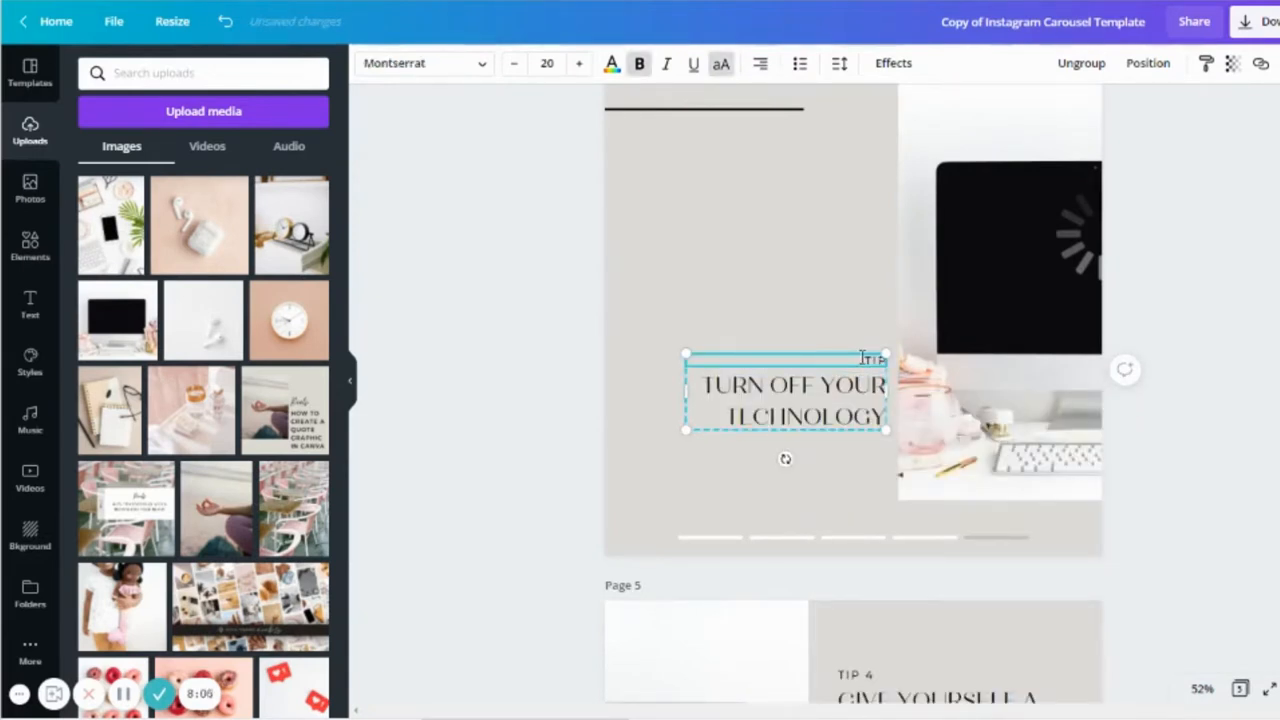
{"action": "scroll", "scroll_direction": "down", "scroll_amount": 3}
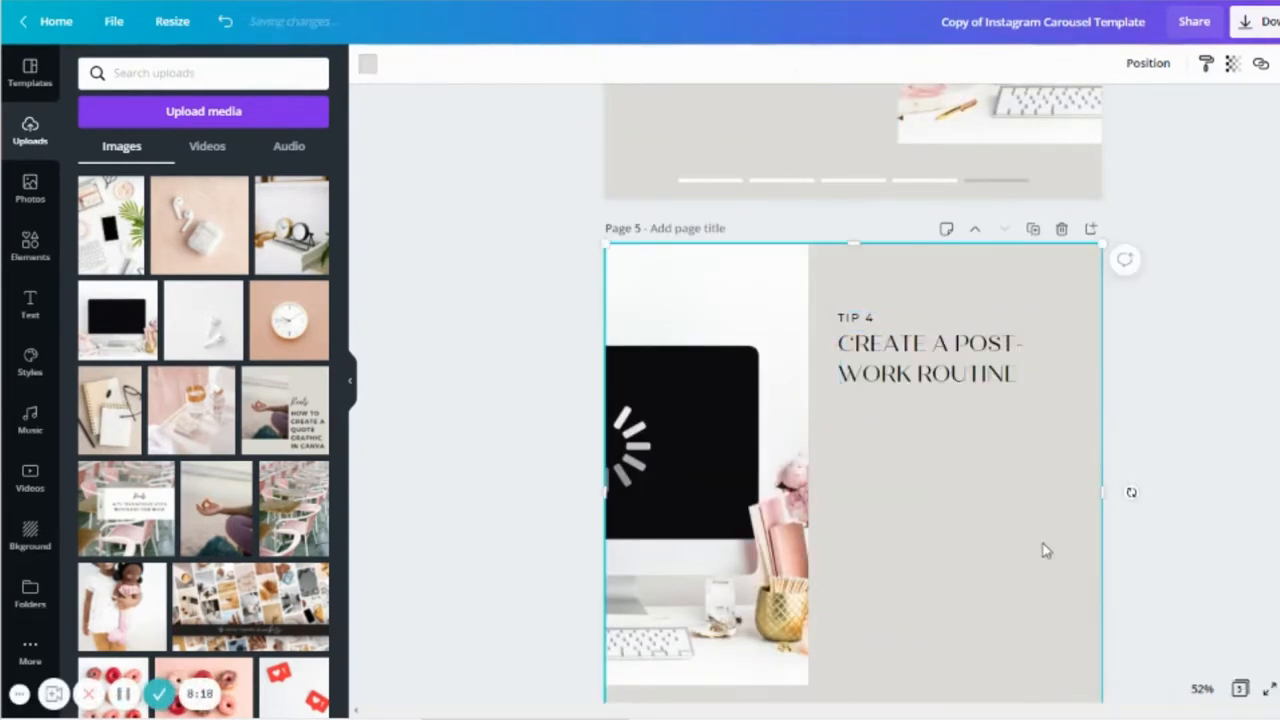
{"action": "scroll", "scroll_direction": "down", "scroll_amount": 3}
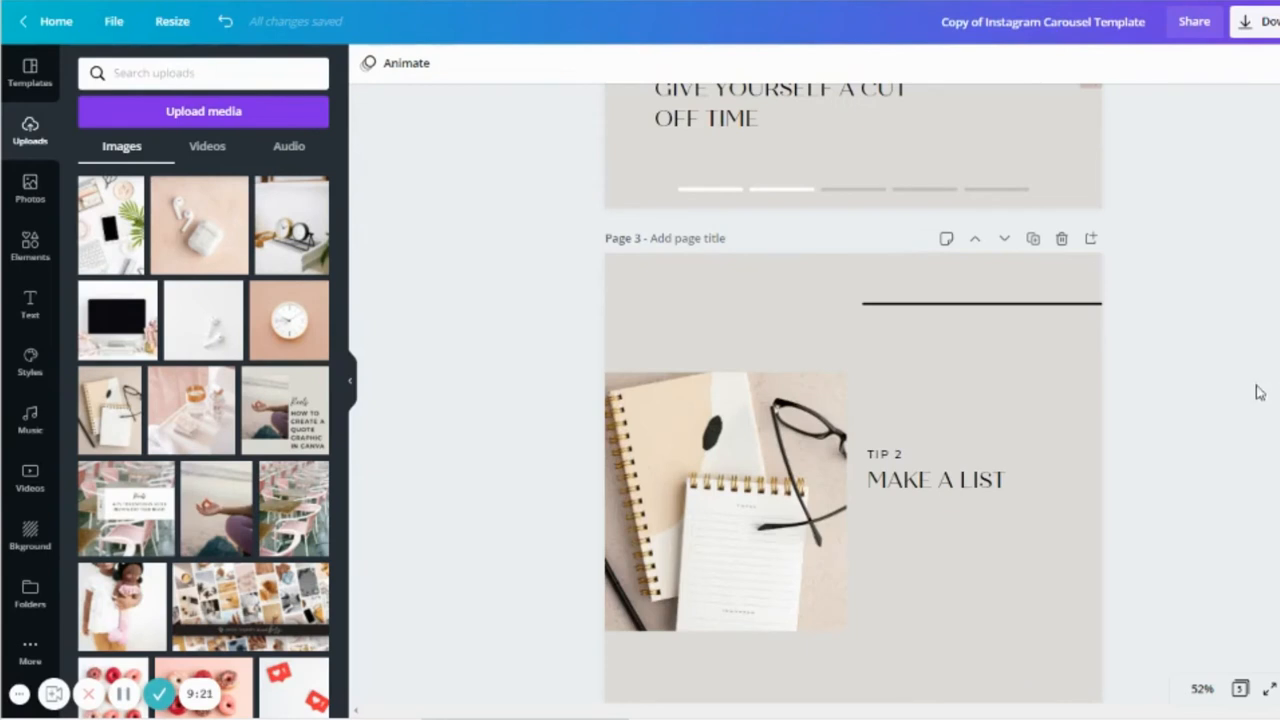
{"action": "left_click", "coordinate": [715, 500]}
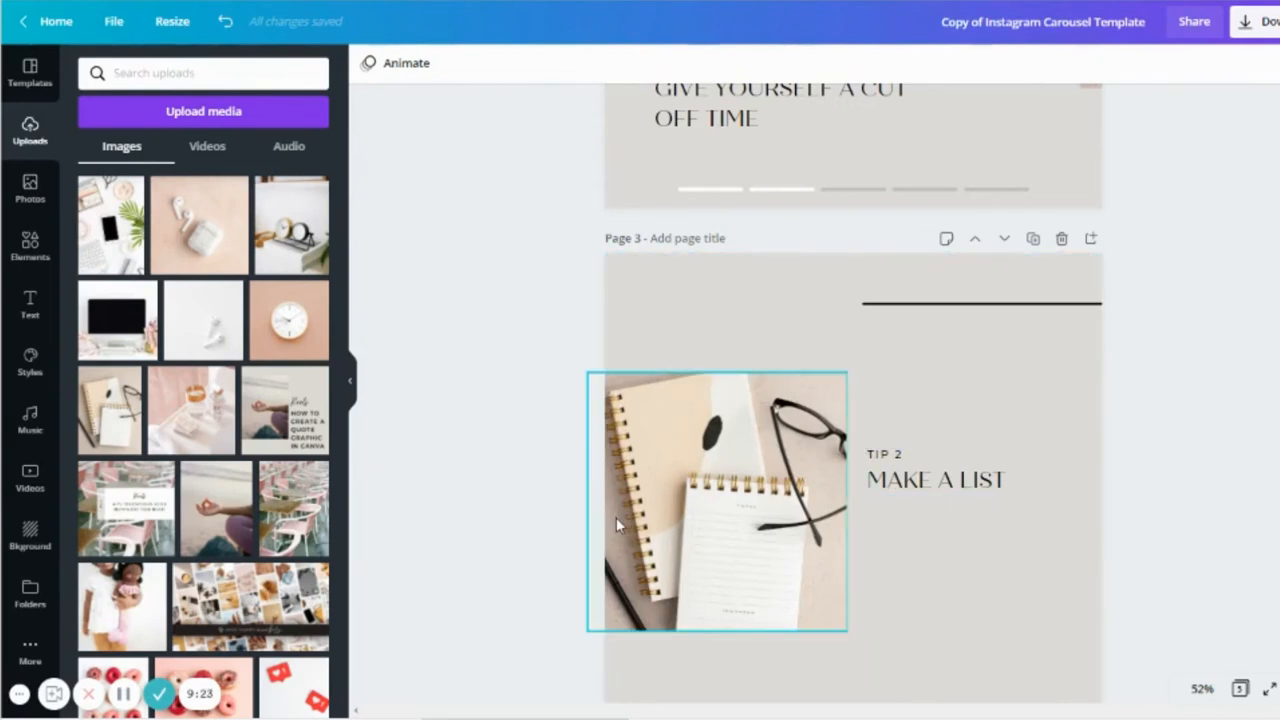
{"action": "mouse_move", "coordinate": [757, 508]}
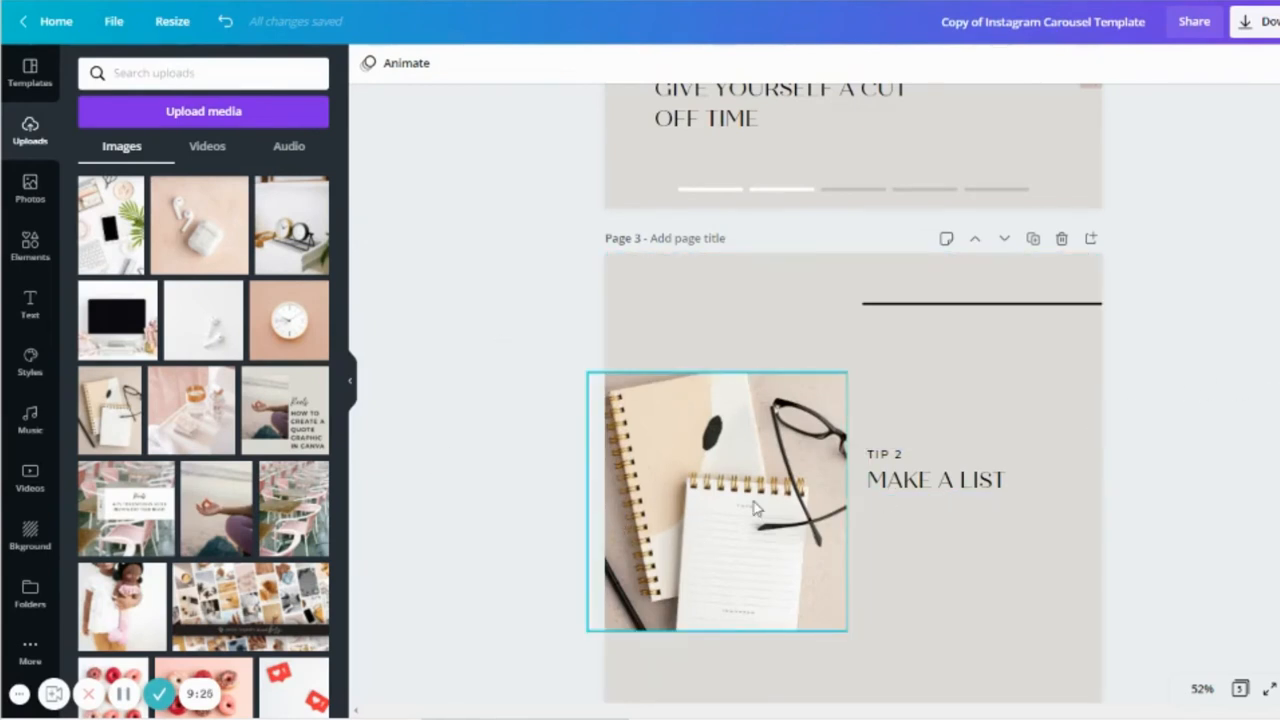
{"action": "left_click", "coordinate": [935, 480]}
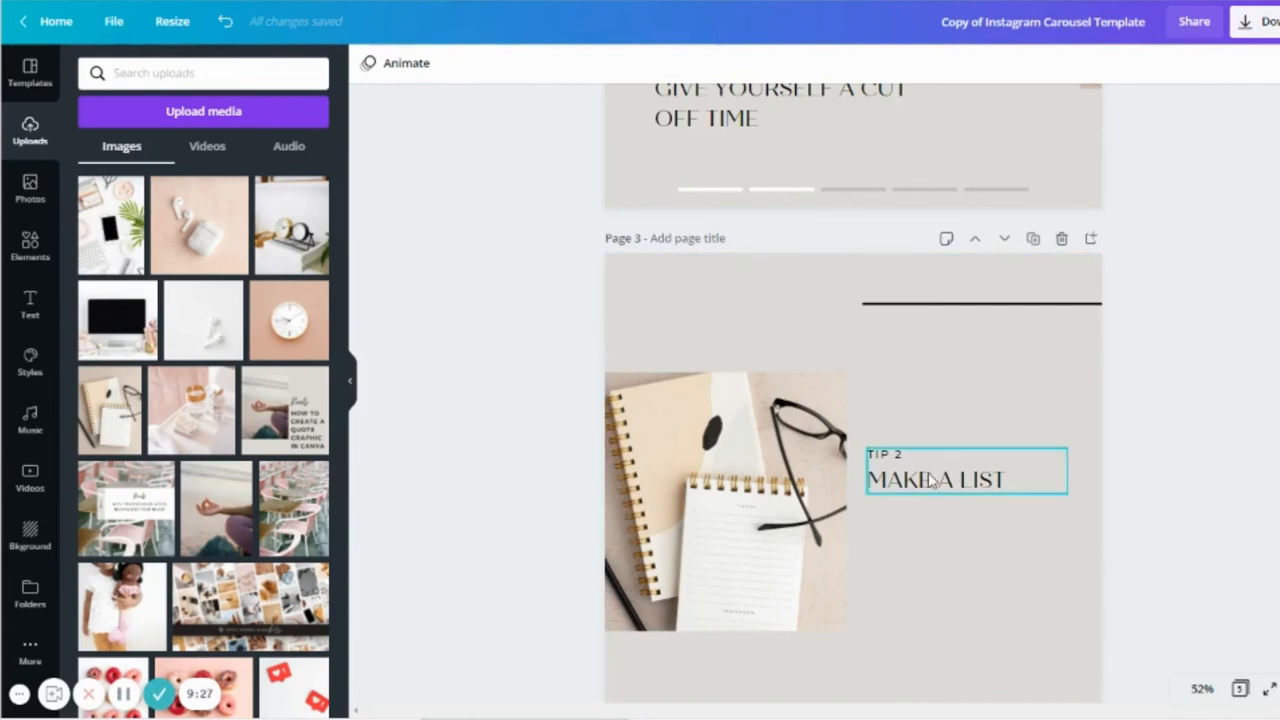
{"action": "left_click", "coordinate": [900, 558]}
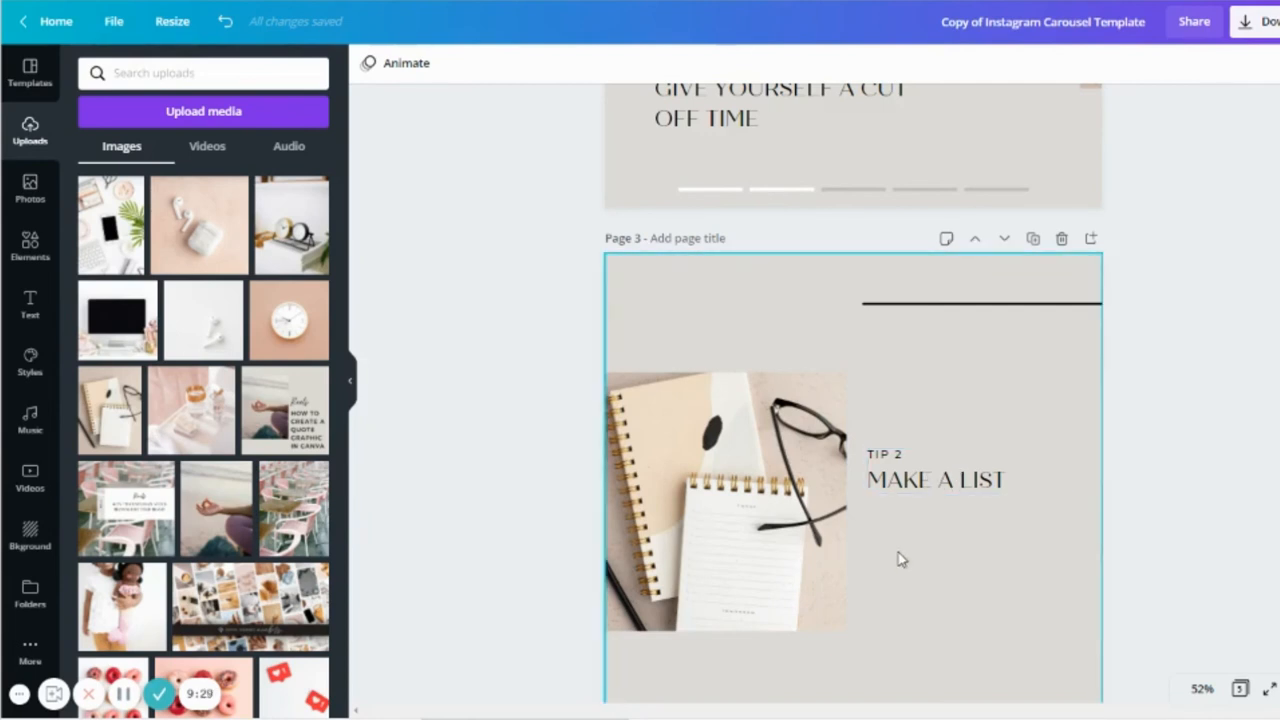